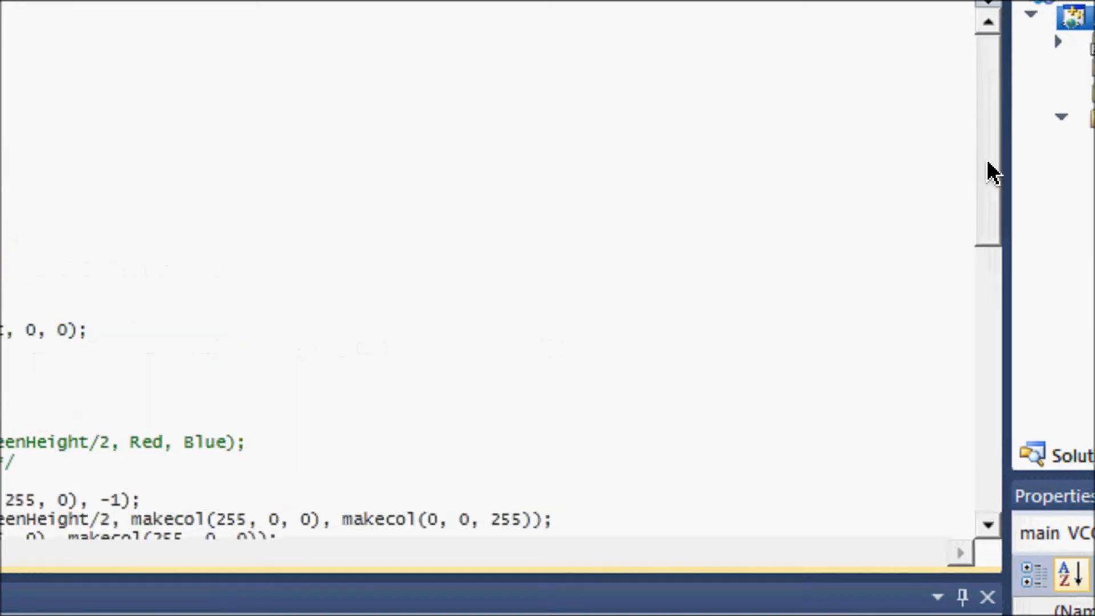
# - Change ScreenWidth to 800 and ScreenHeight to 600 in the #define lines
pyautogui.scroll(3)
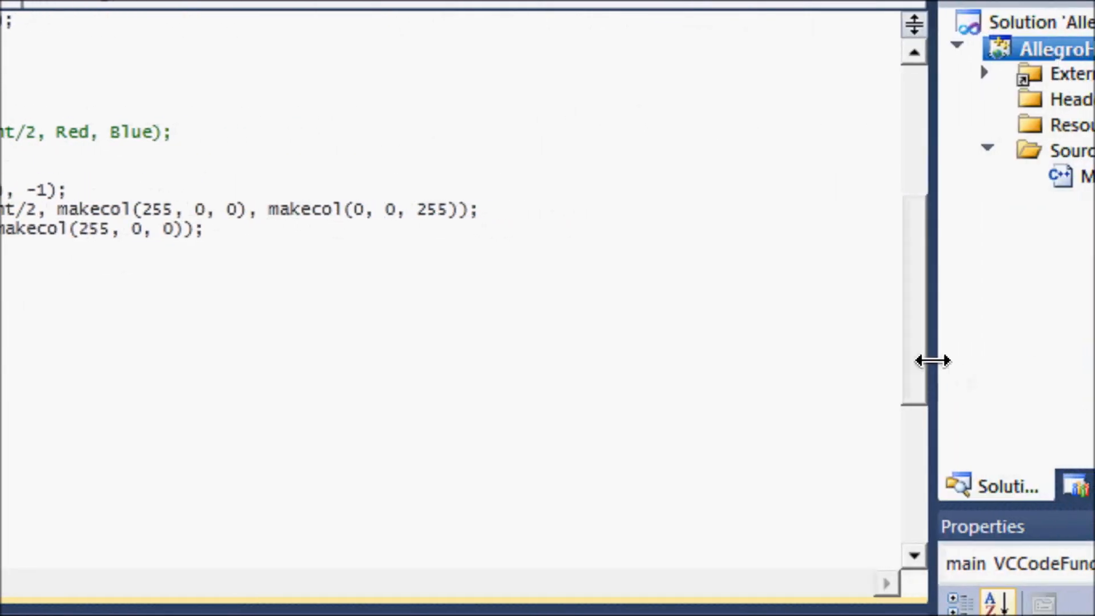
pyautogui.scroll(3)
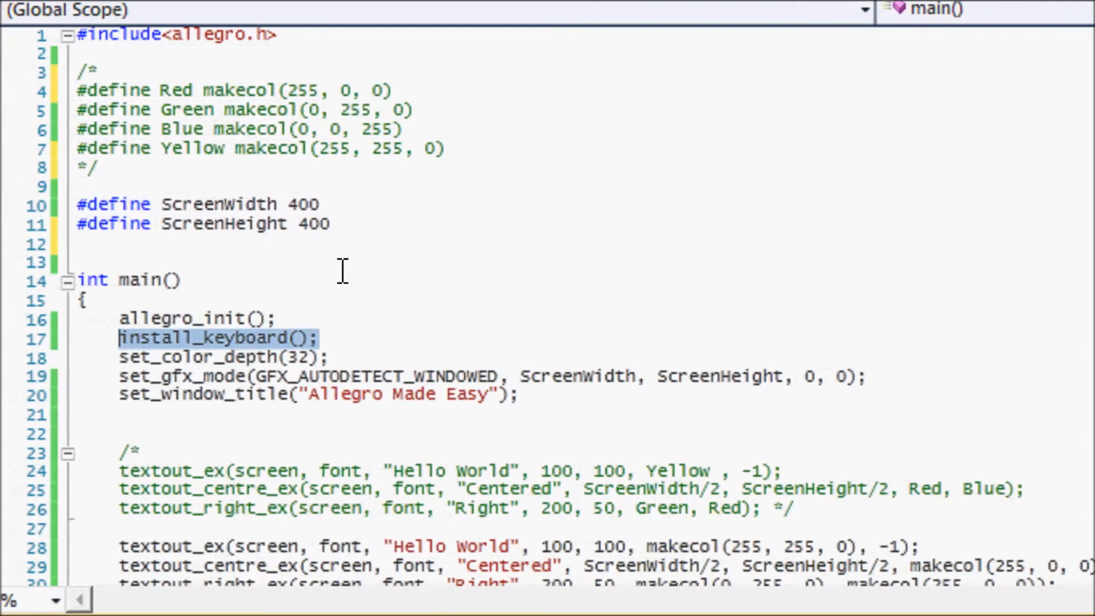
pyautogui.moveTo(356, 217)
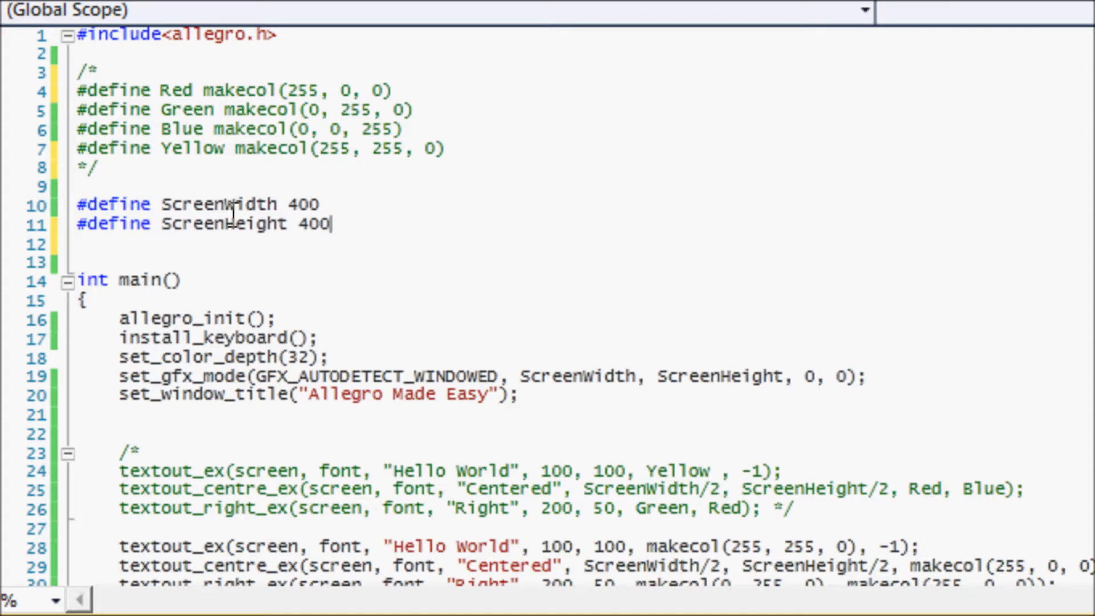
pyautogui.moveTo(102, 67); pyautogui.dragTo(126, 166)
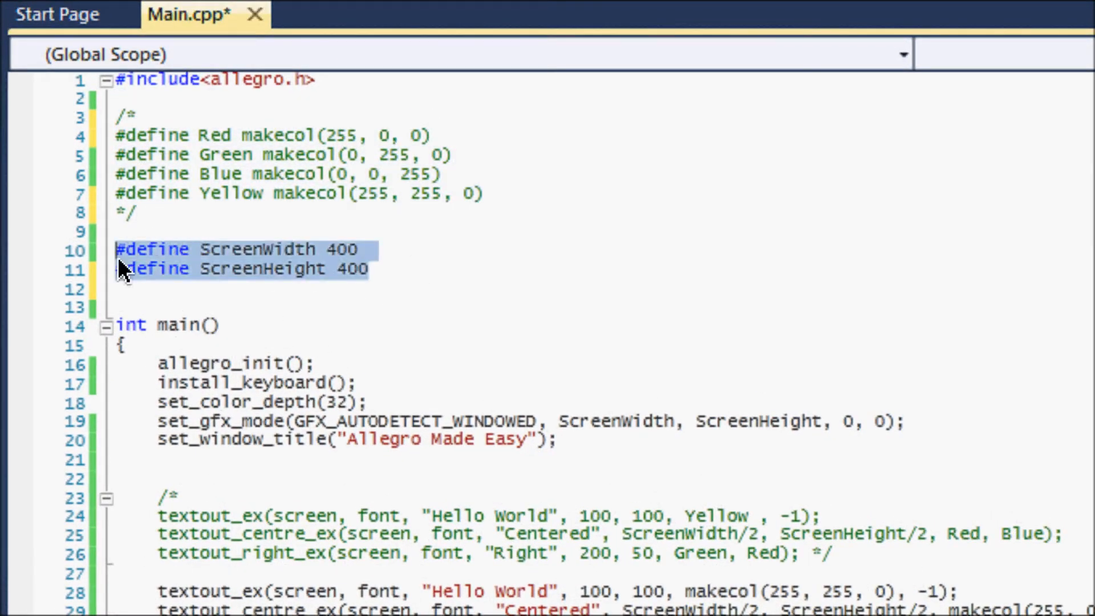
pyautogui.click(335, 269)
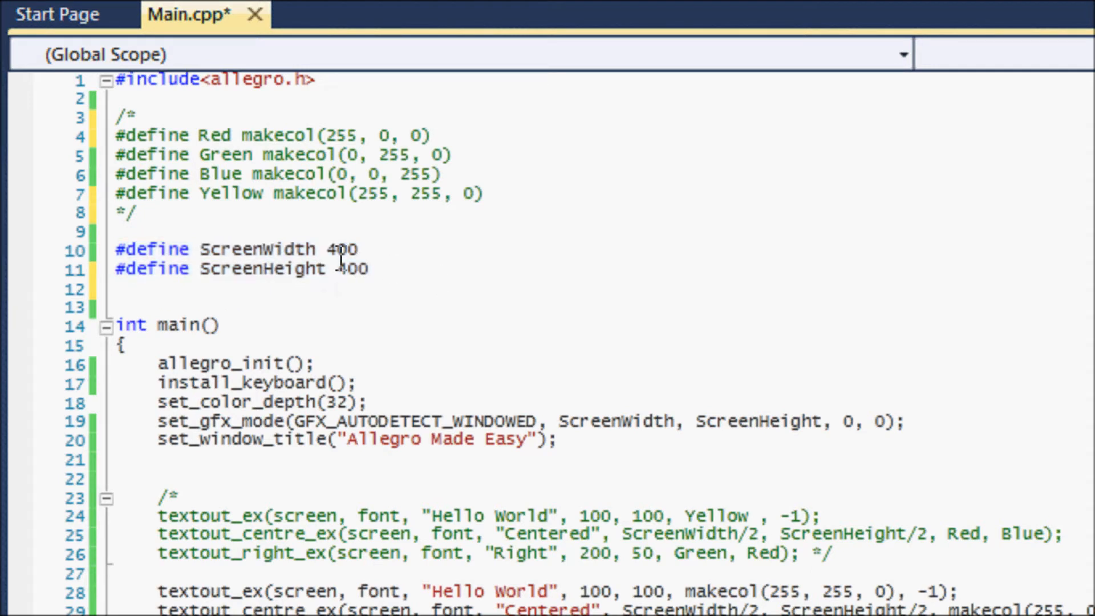
pyautogui.doubleClick(258, 250)
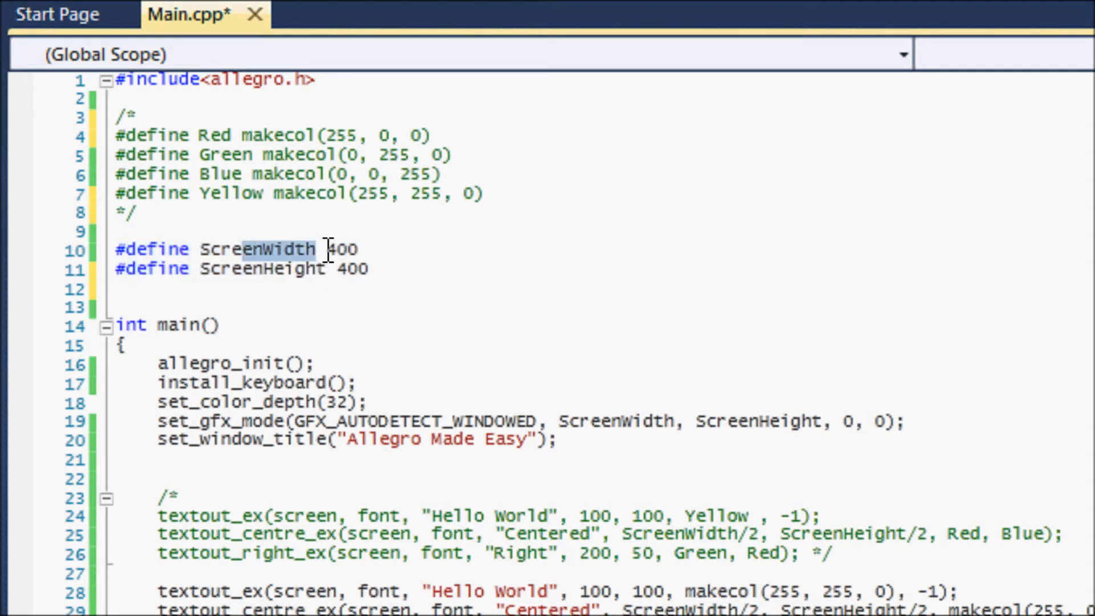
pyautogui.write('800')
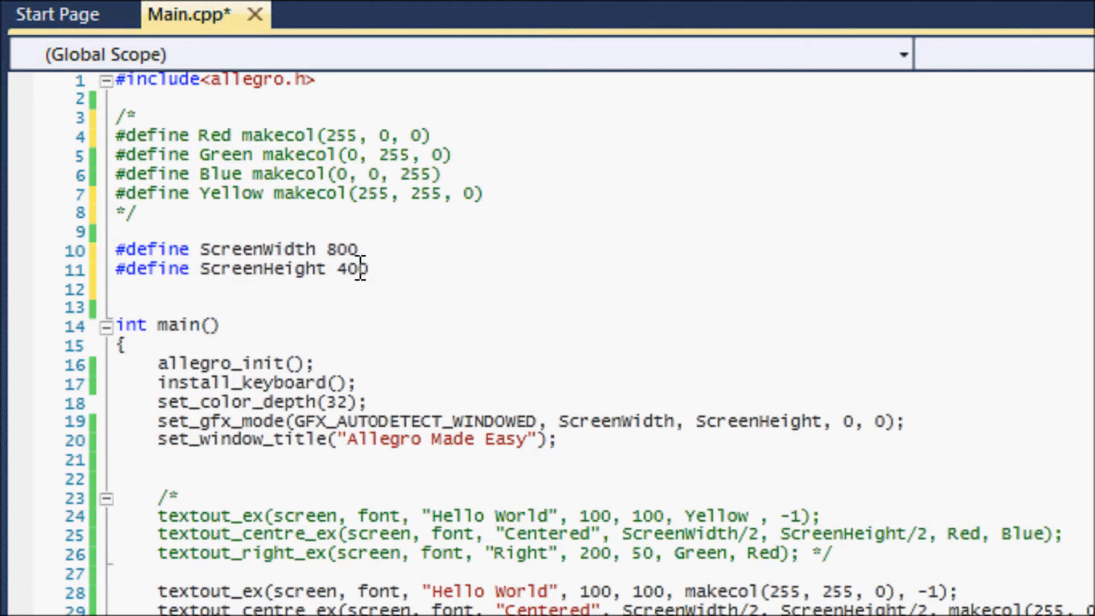
pyautogui.write('600')
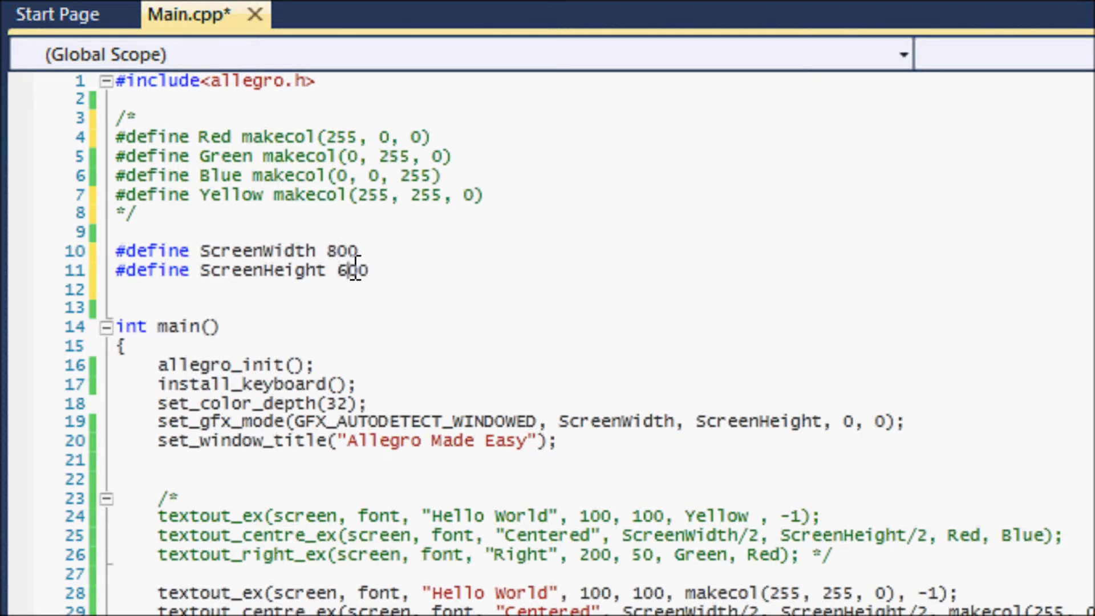
pyautogui.moveTo(657, 391)
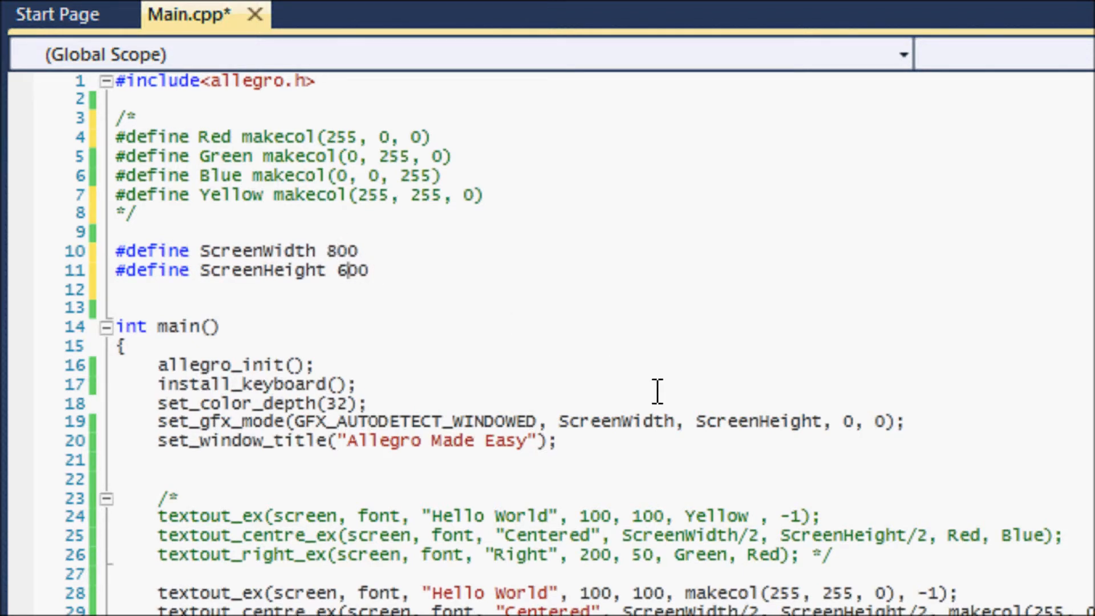
# - Highlight ScreenWidth where the set_gfx_mode window call uses it
pyautogui.doubleClick(592, 420)
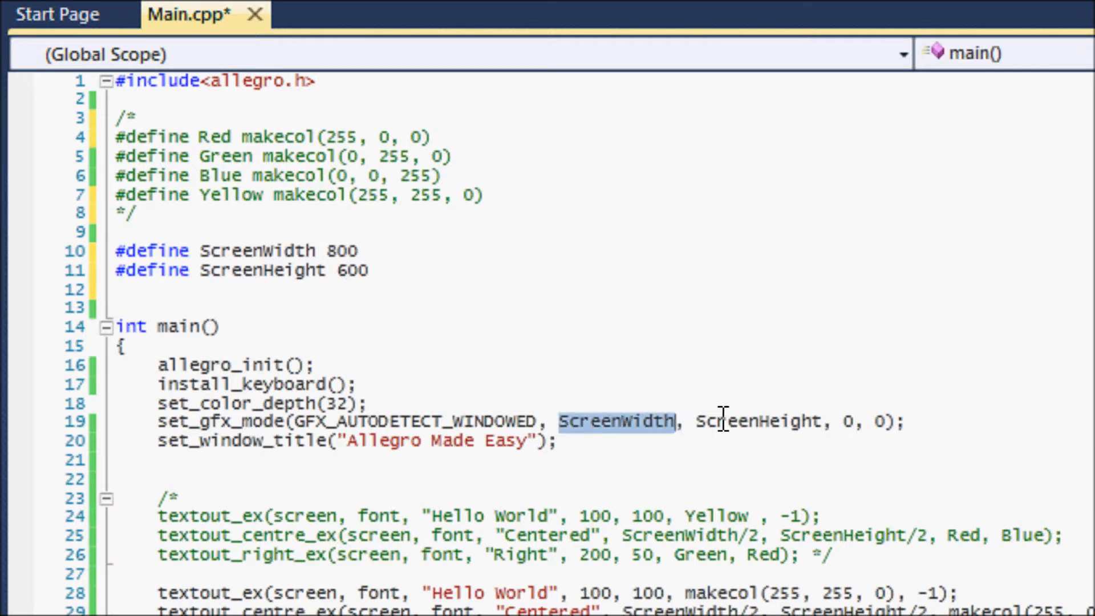
pyautogui.doubleClick(757, 420)
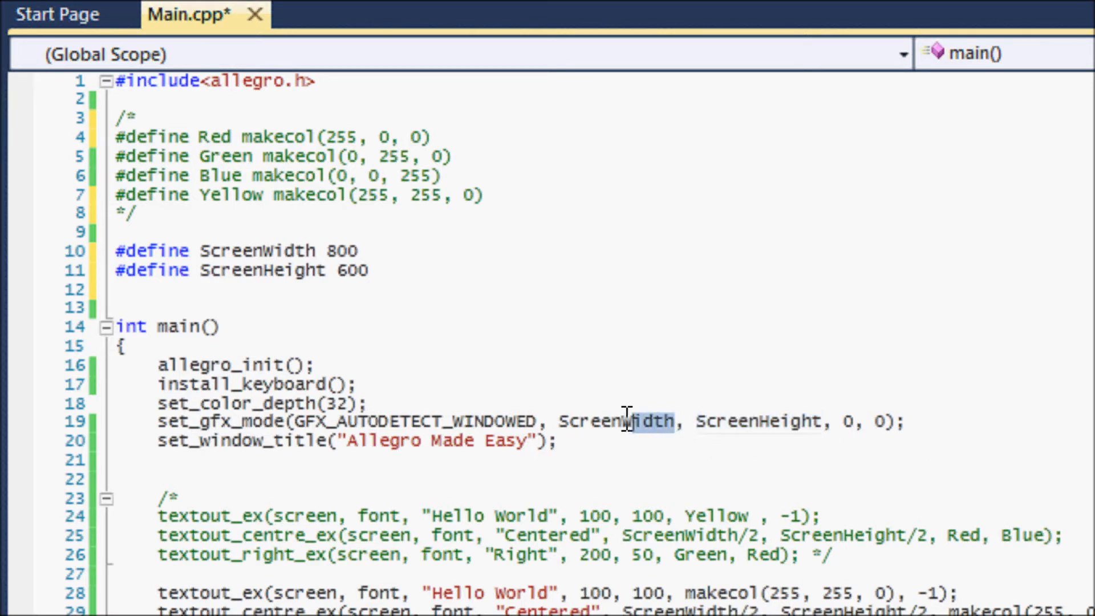
pyautogui.doubleClick(617, 421)
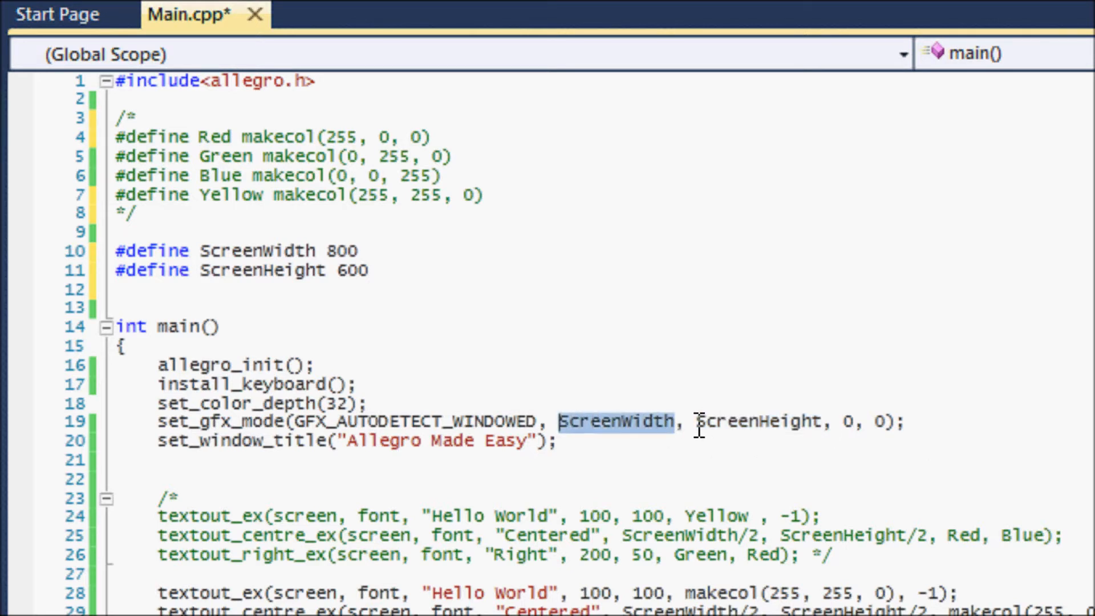
pyautogui.doubleClick(757, 421)
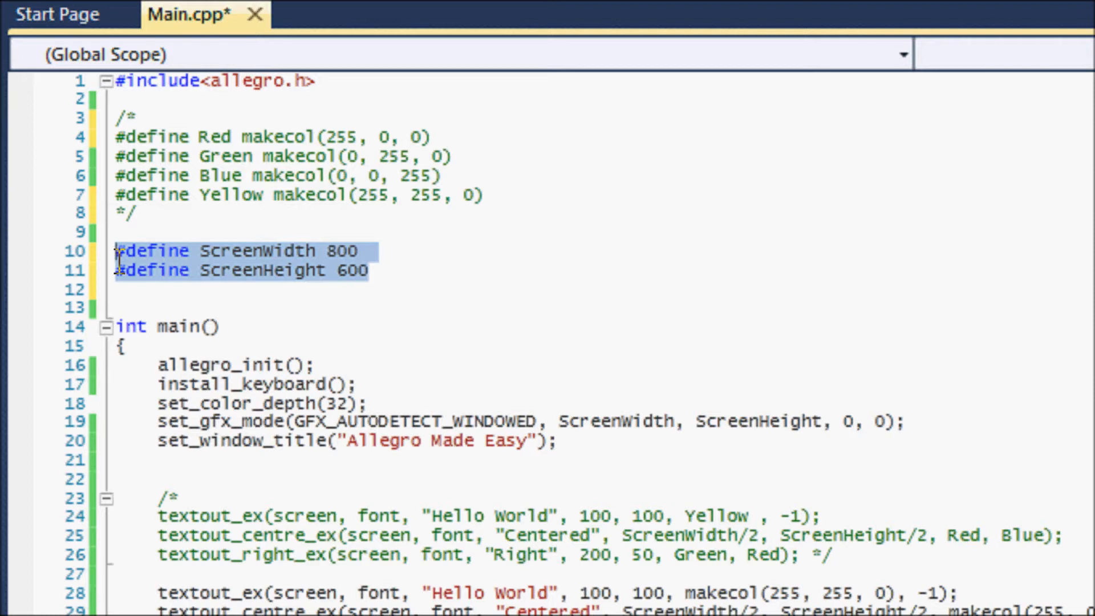
# - Comment out the colour defines and old calls, pointing out ScreenWidth in set_gfx_mode
pyautogui.click(349, 251)
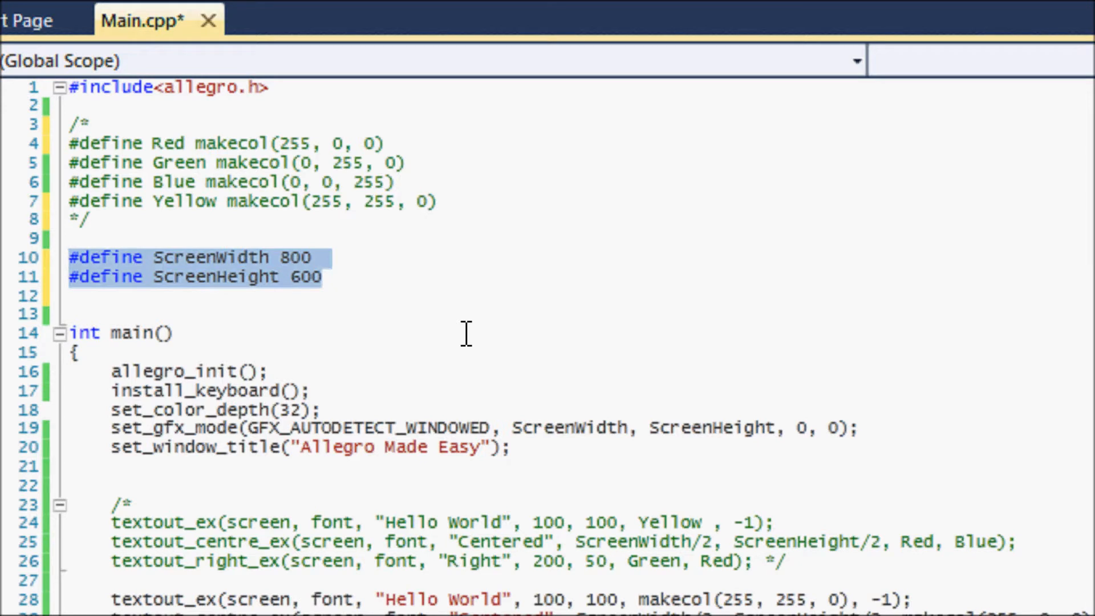
pyautogui.moveTo(346, 284)
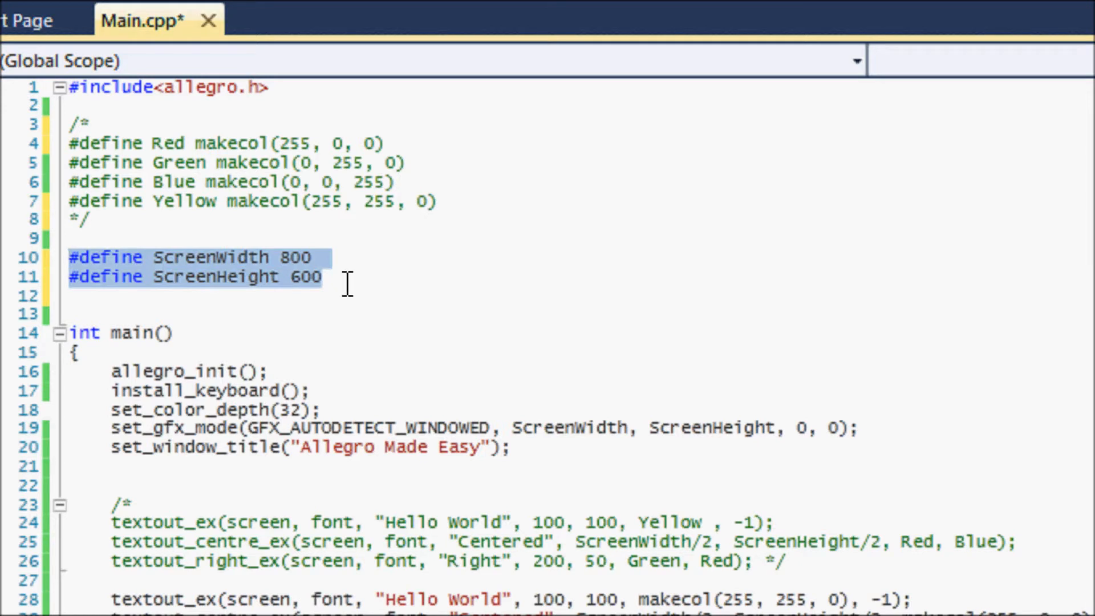
pyautogui.click(342, 286)
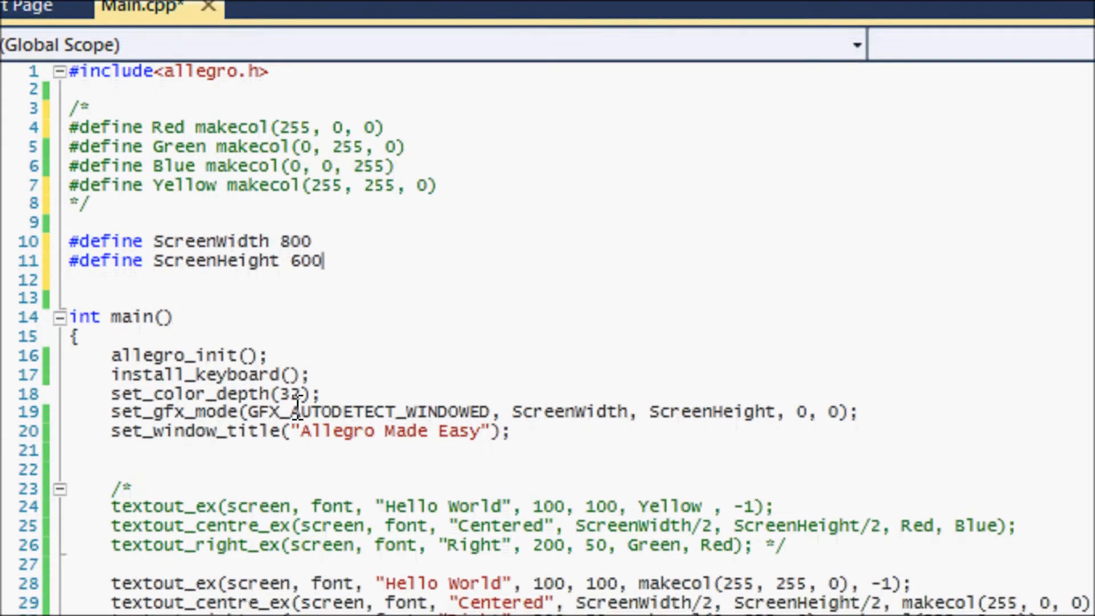
pyautogui.moveTo(296, 300)
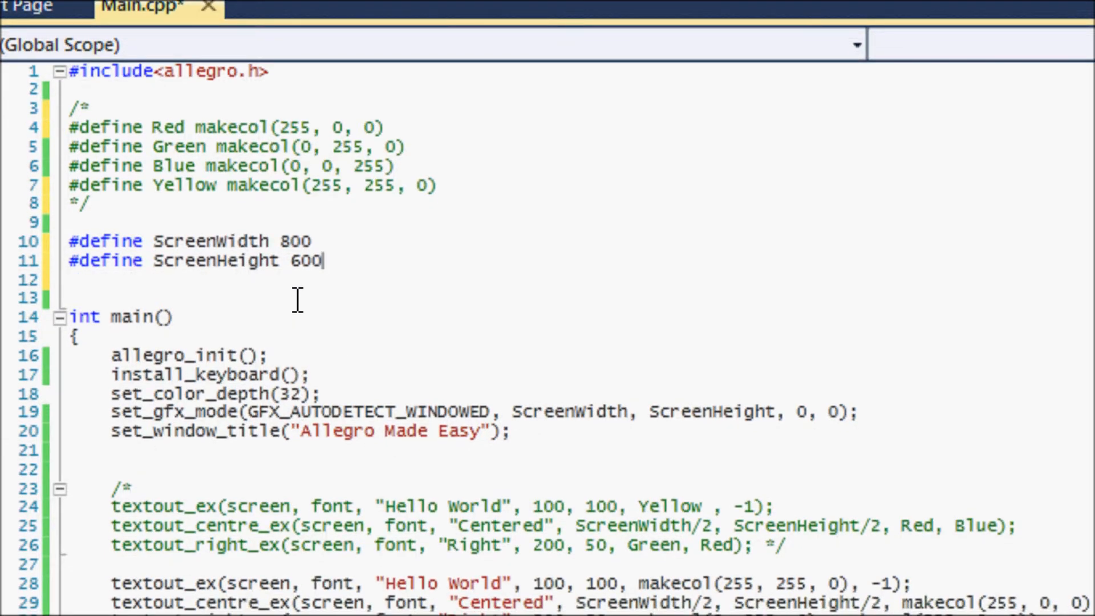
pyautogui.moveTo(296, 241)
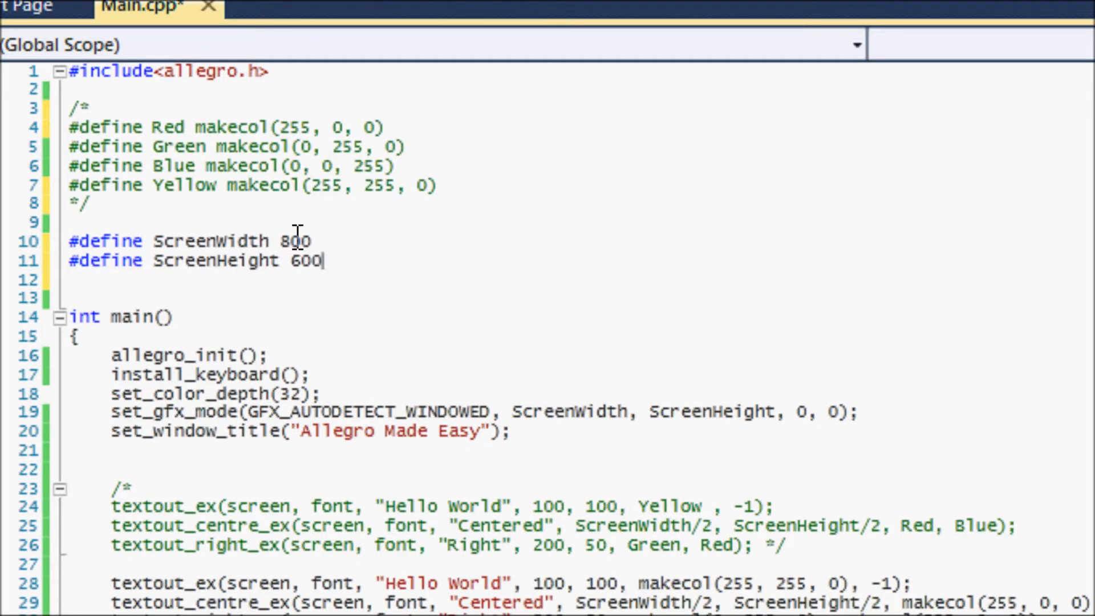
pyautogui.moveTo(339, 262)
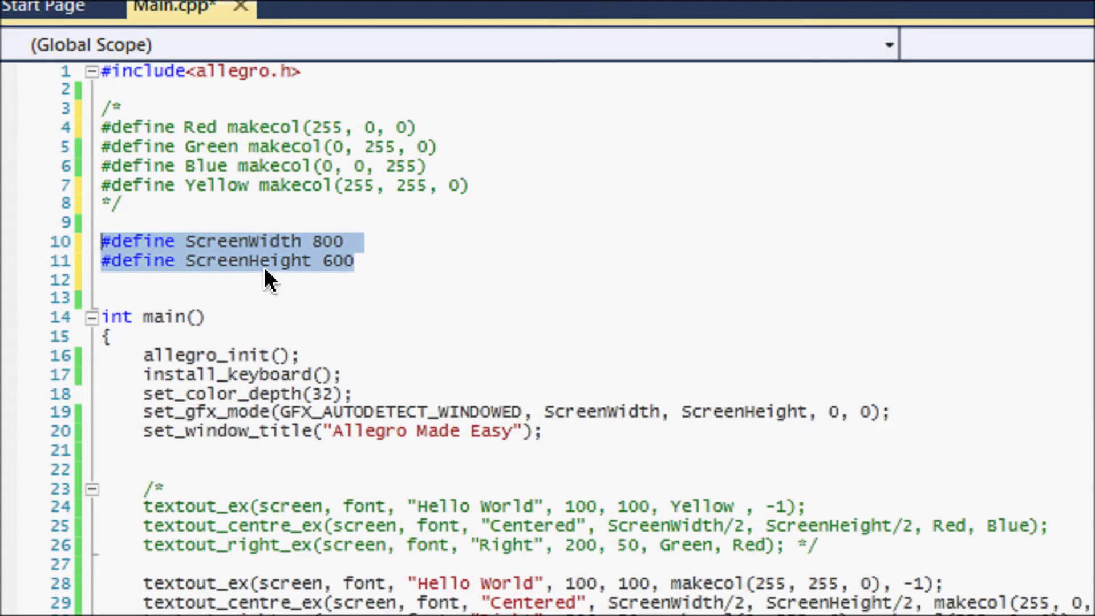
pyautogui.moveTo(345, 272)
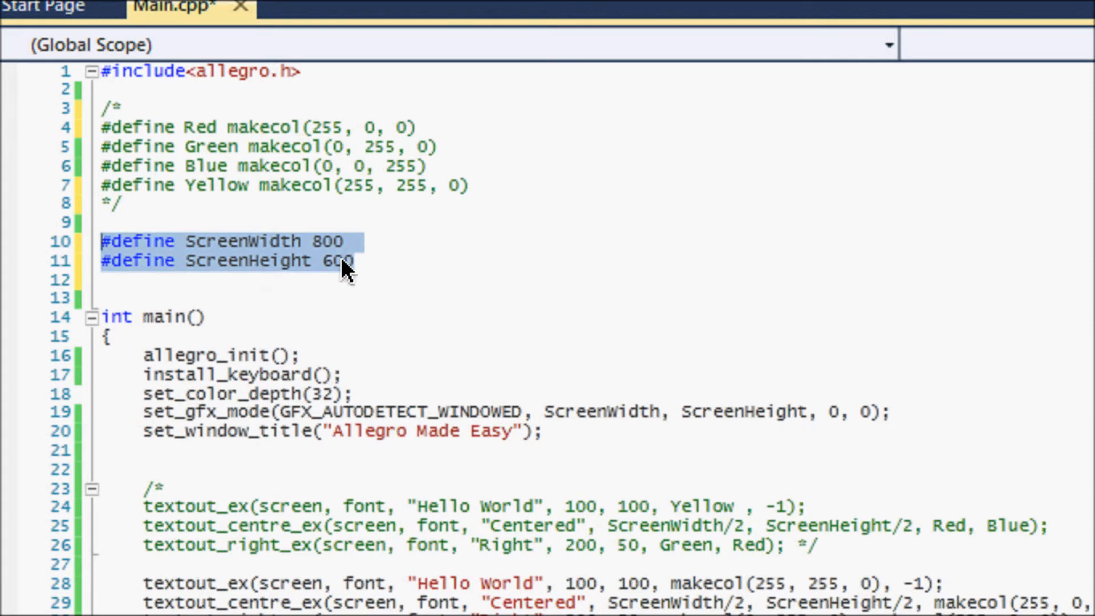
pyautogui.click(347, 260)
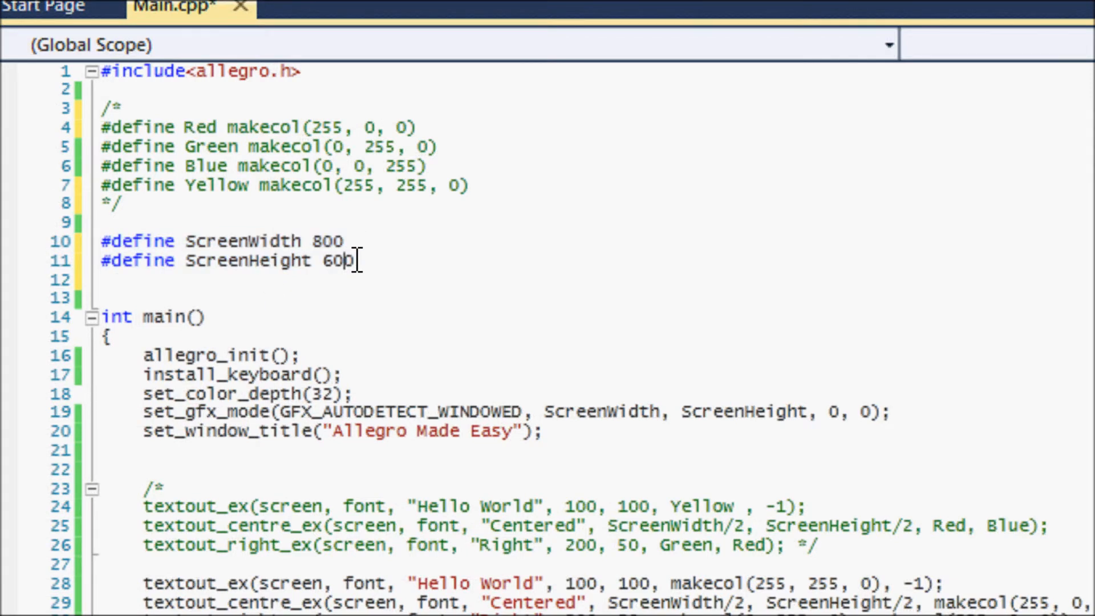
pyautogui.moveTo(355, 260)
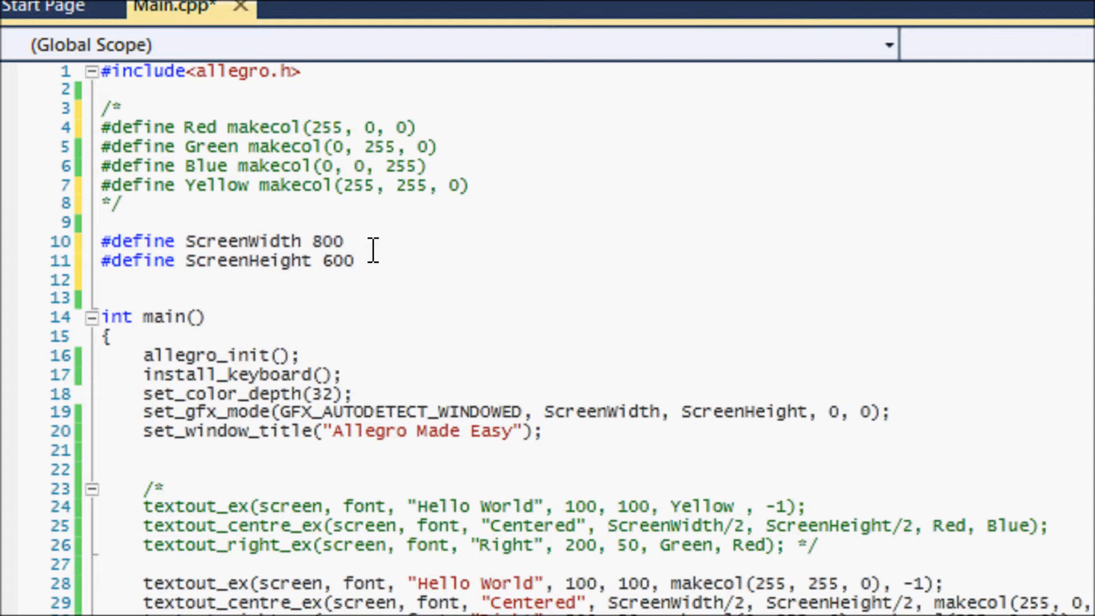
pyautogui.moveTo(665, 411)
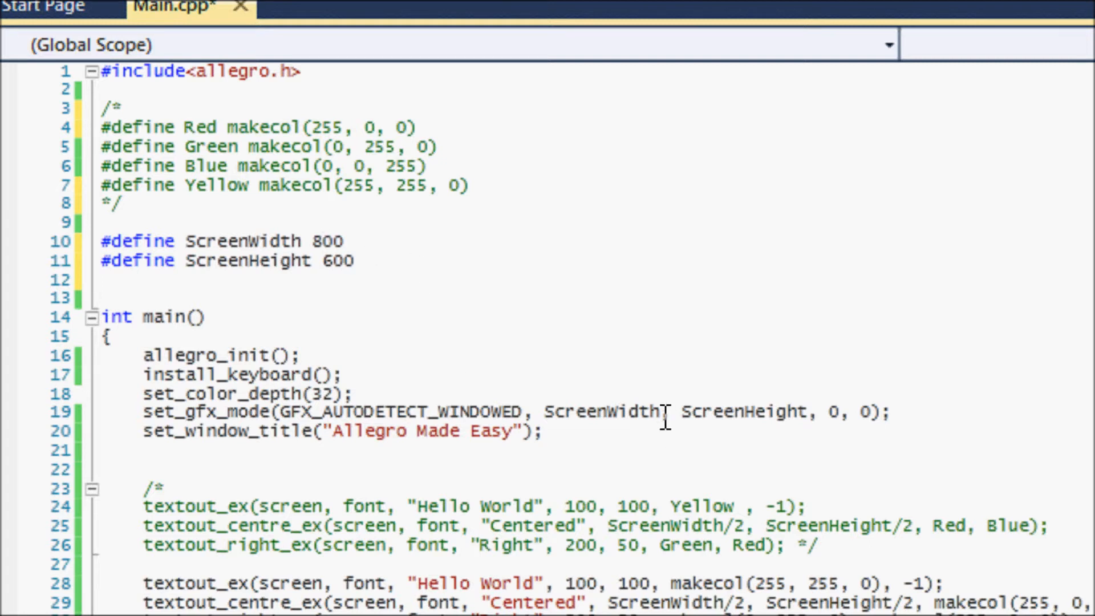
pyautogui.click(661, 411)
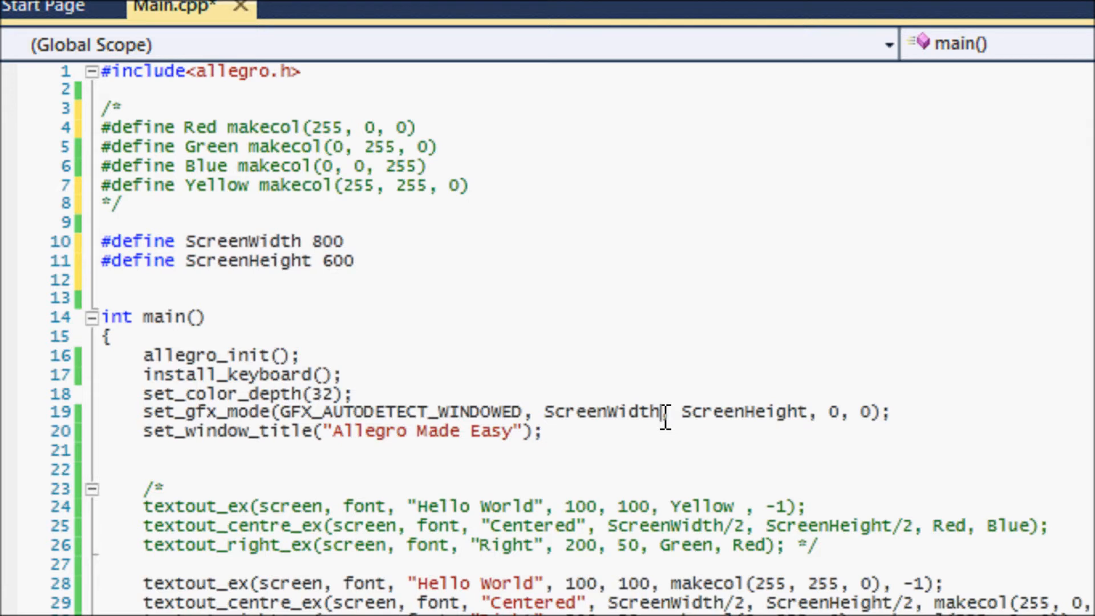
pyautogui.moveTo(775, 411)
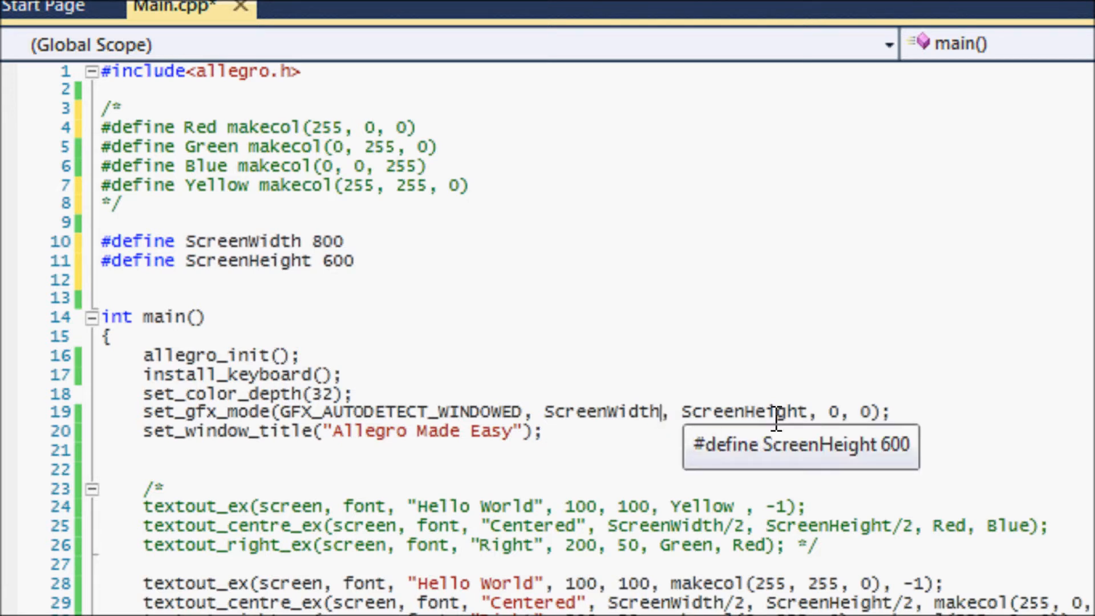
pyautogui.moveTo(803, 412)
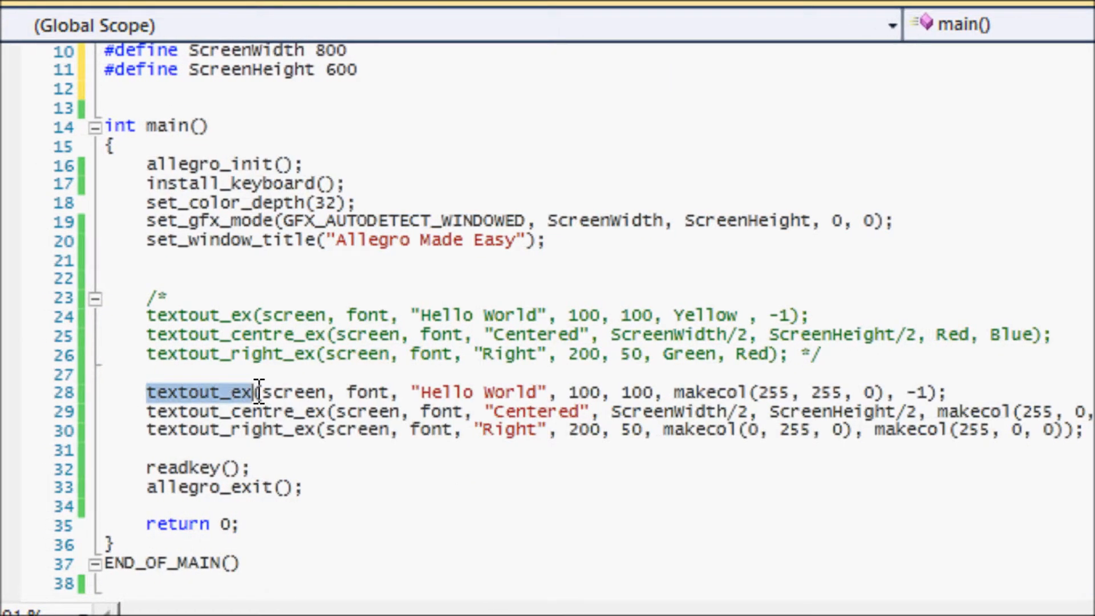
pyautogui.moveTo(240, 408)
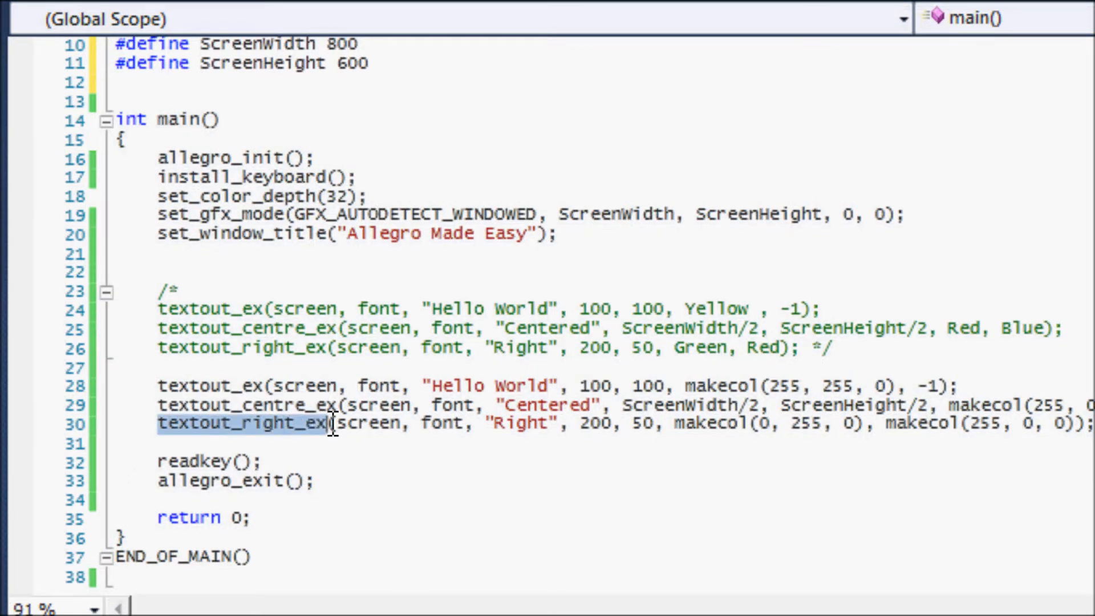
pyautogui.moveTo(180, 387)
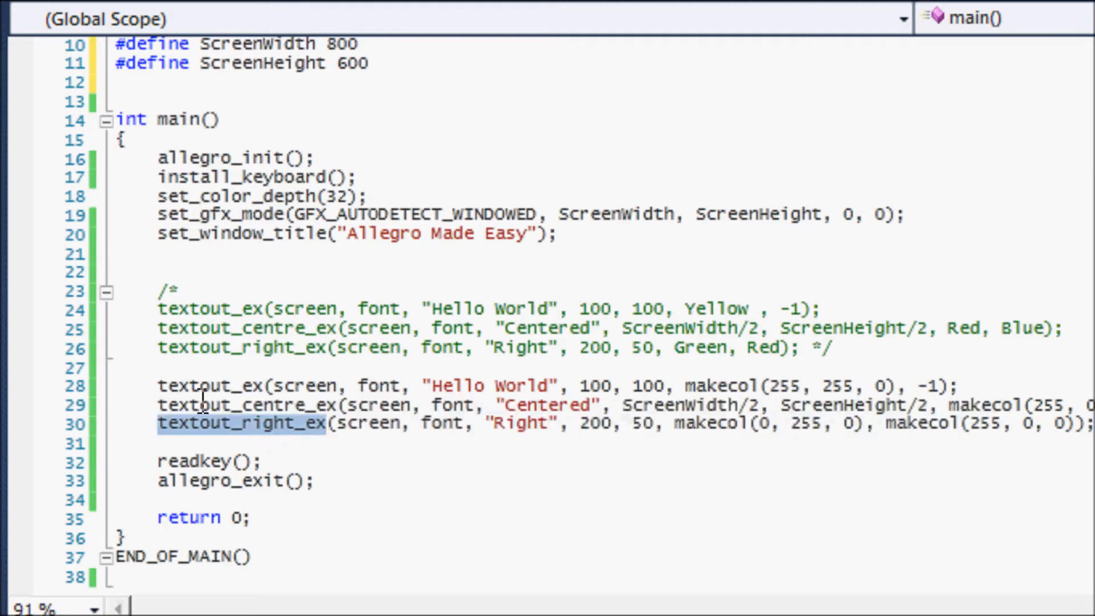
pyautogui.moveTo(300, 405)
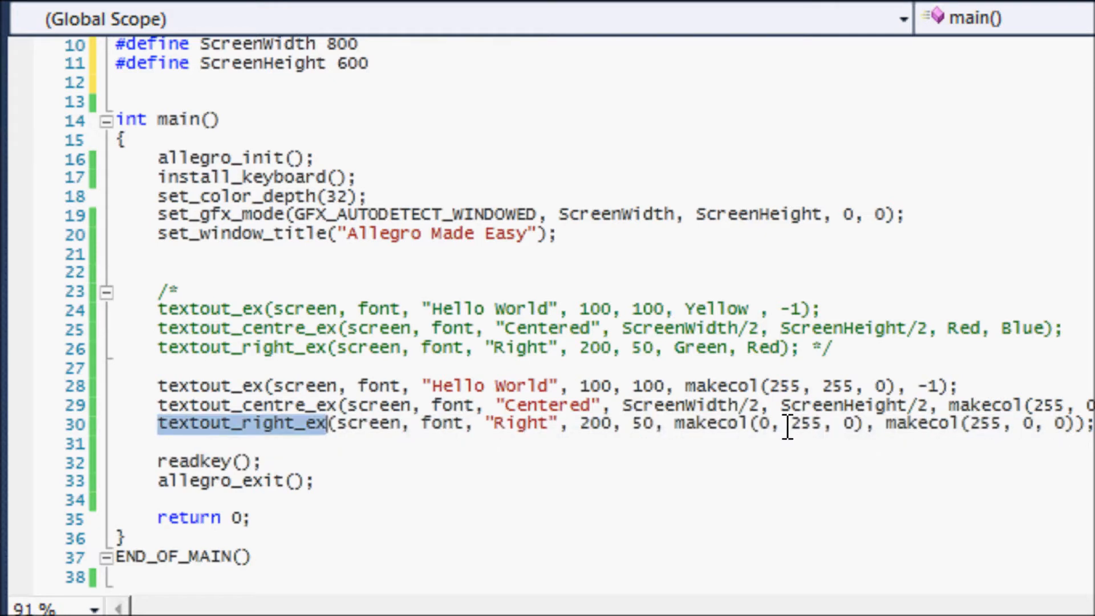
# - Begin a new textout_ex line above the three makecol text-drawing calls
pyautogui.click(263, 422)
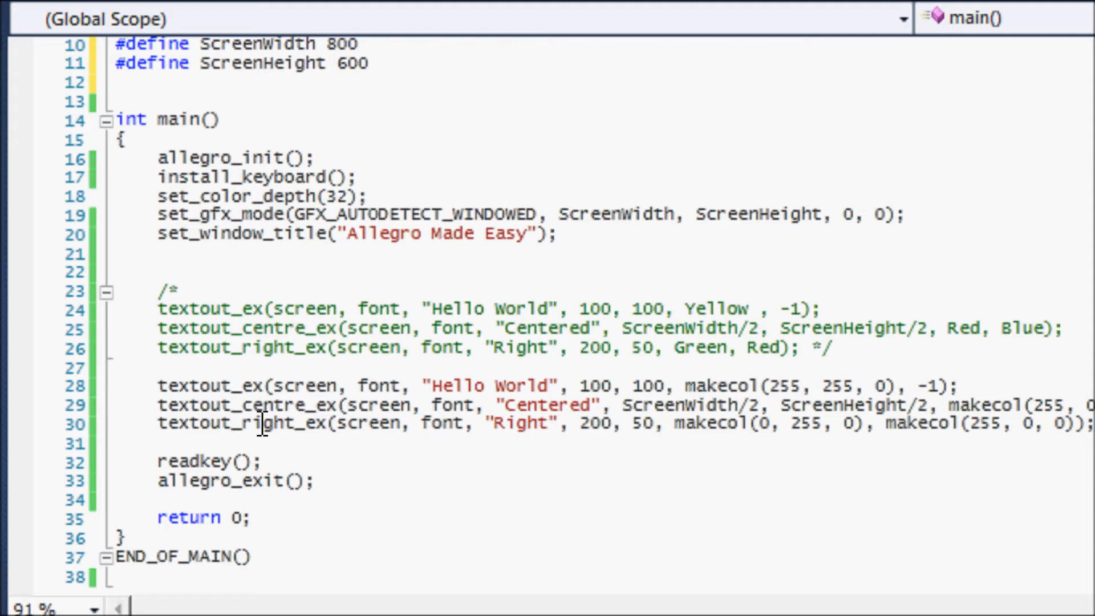
pyautogui.moveTo(391, 438)
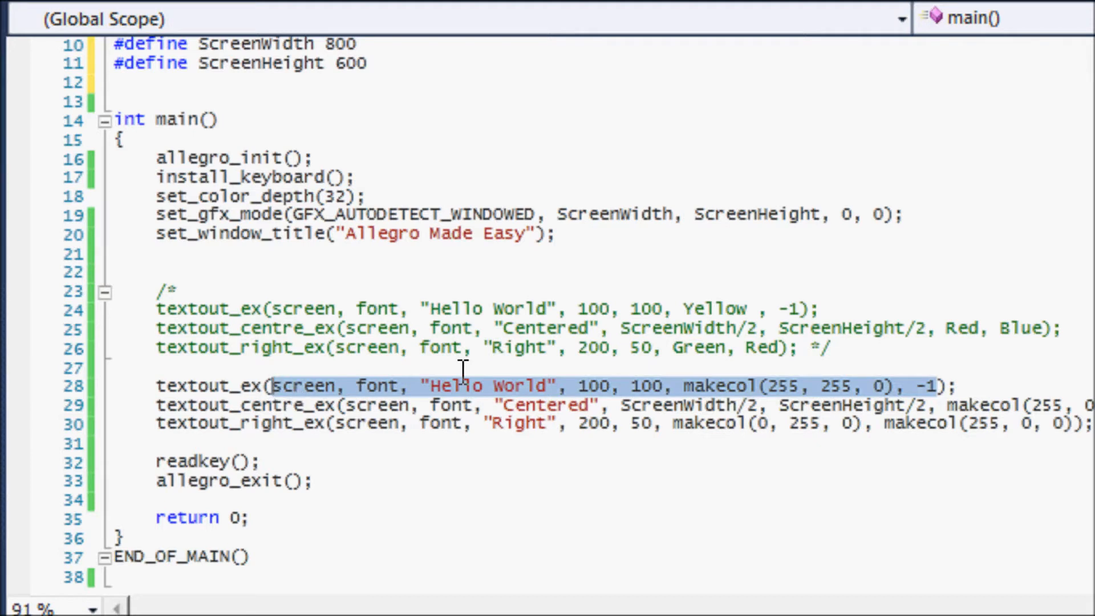
pyautogui.click(900, 356)
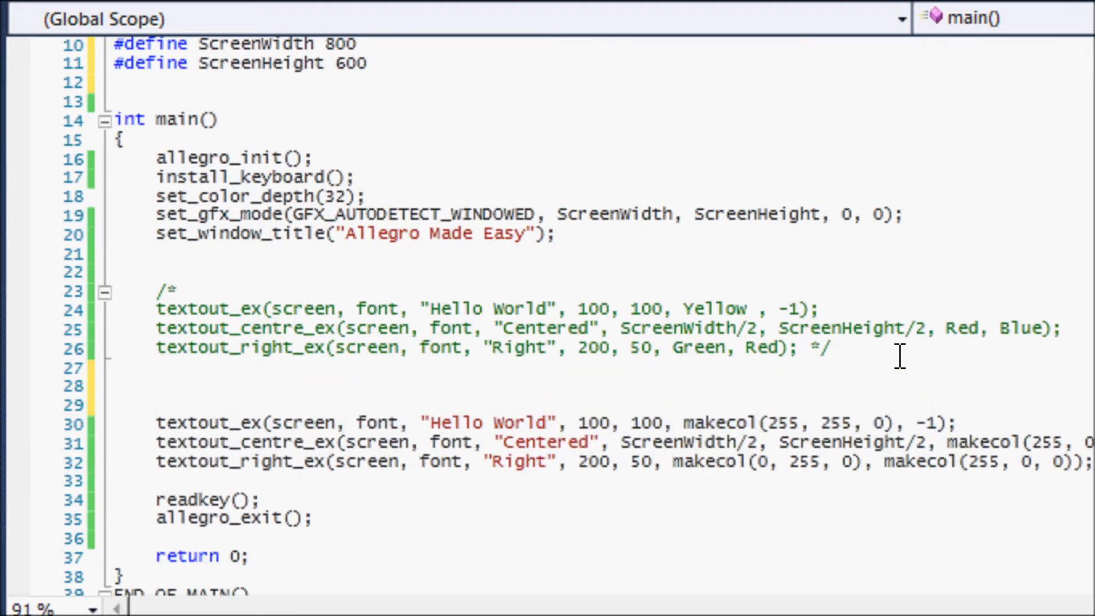
pyautogui.write('textout_ex(')
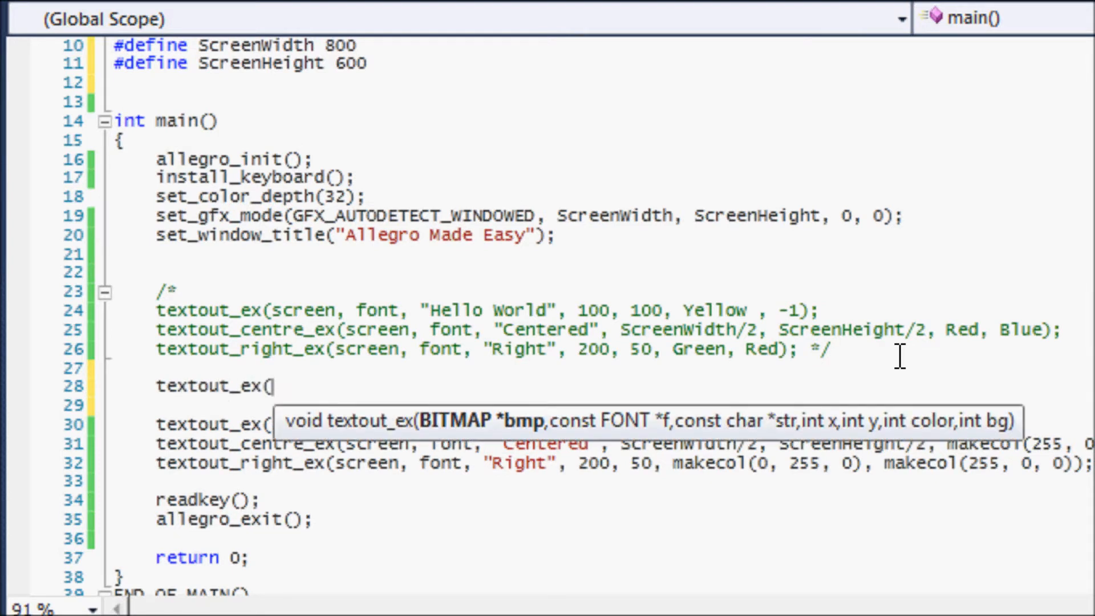
pyautogui.moveTo(481, 433)
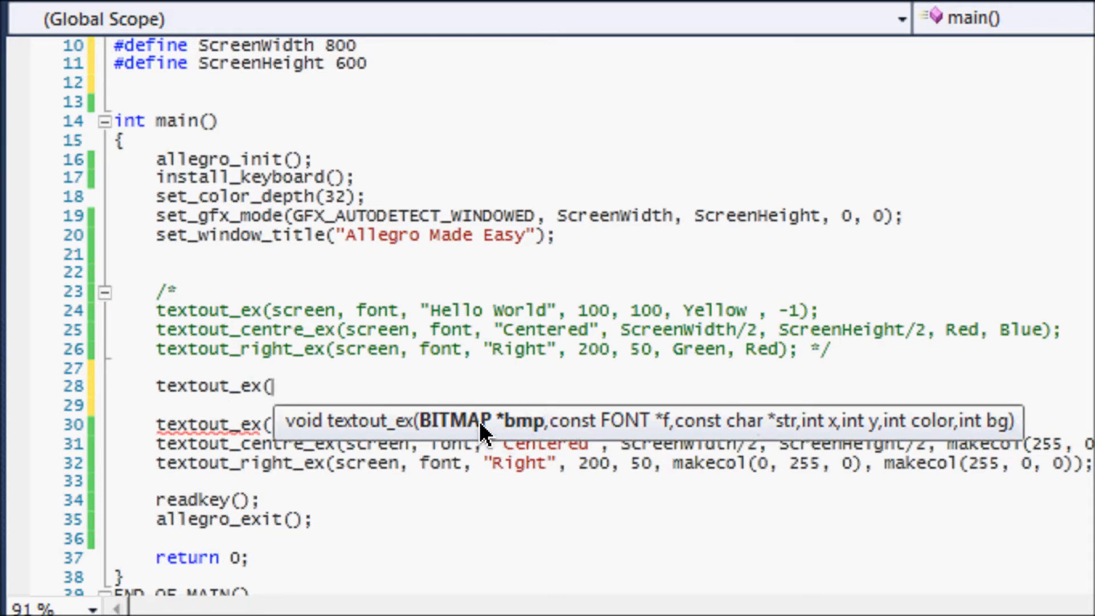
pyautogui.moveTo(754, 437)
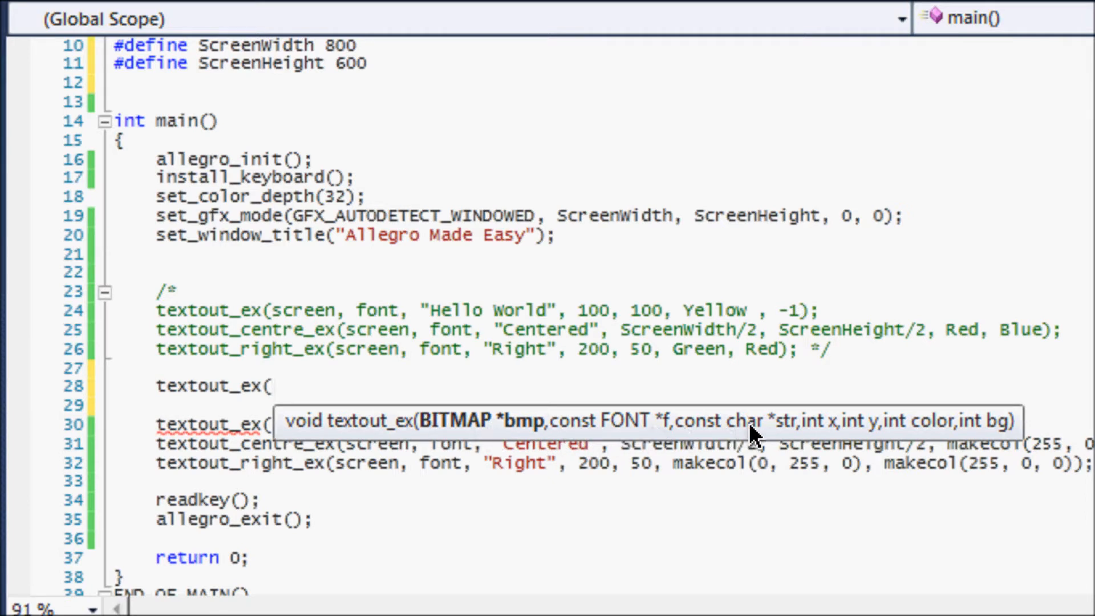
pyautogui.moveTo(878, 438)
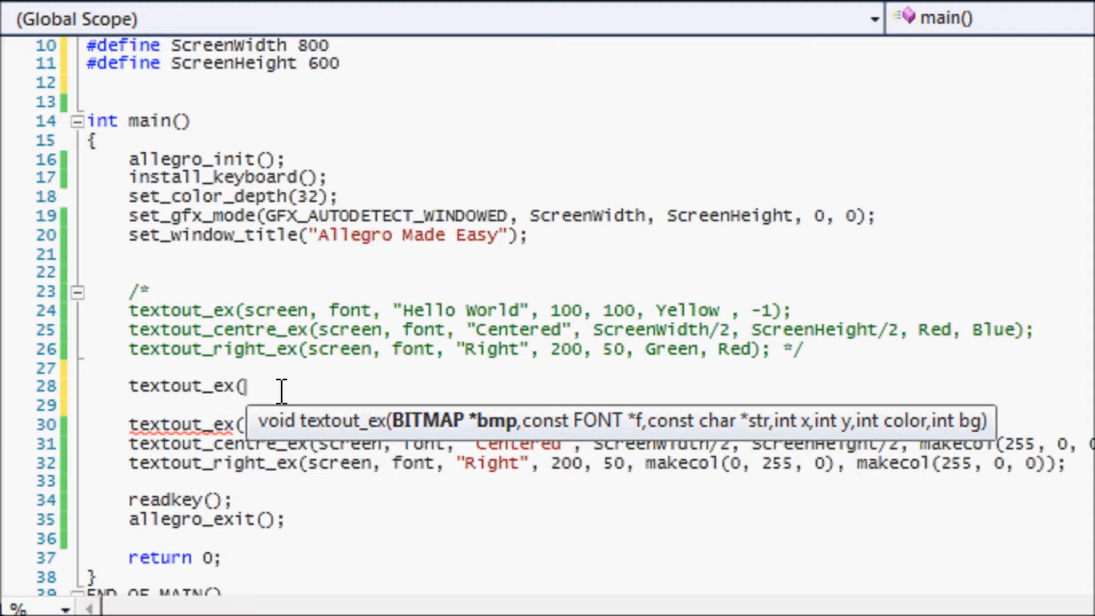
# - Fill the textout_ex call with screen, font and the string "codingmadeeasy.ca"
pyautogui.write('scree')
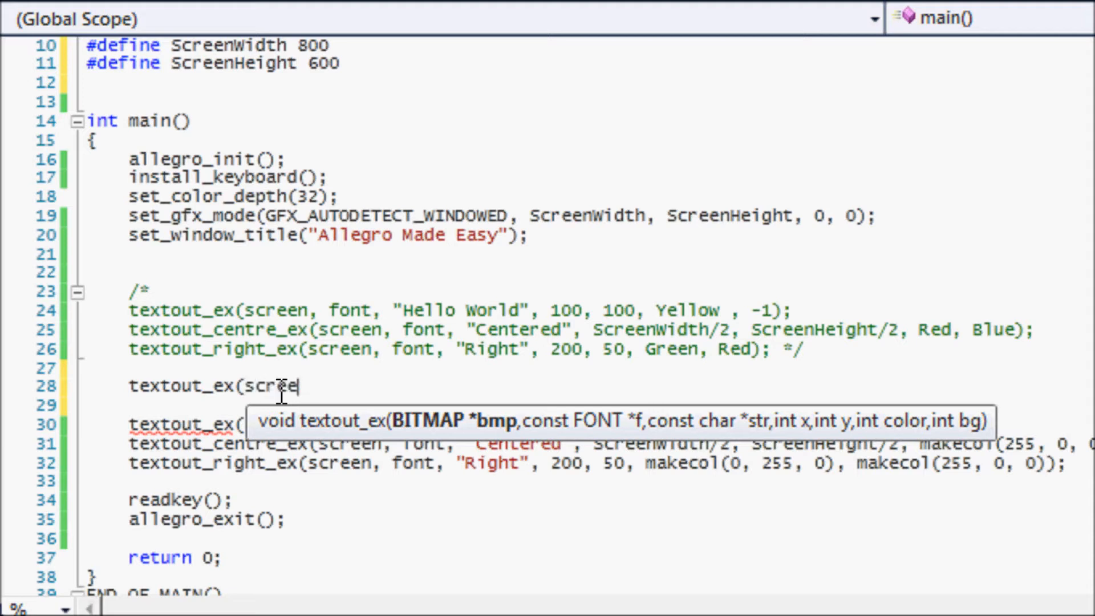
pyautogui.write('n,')
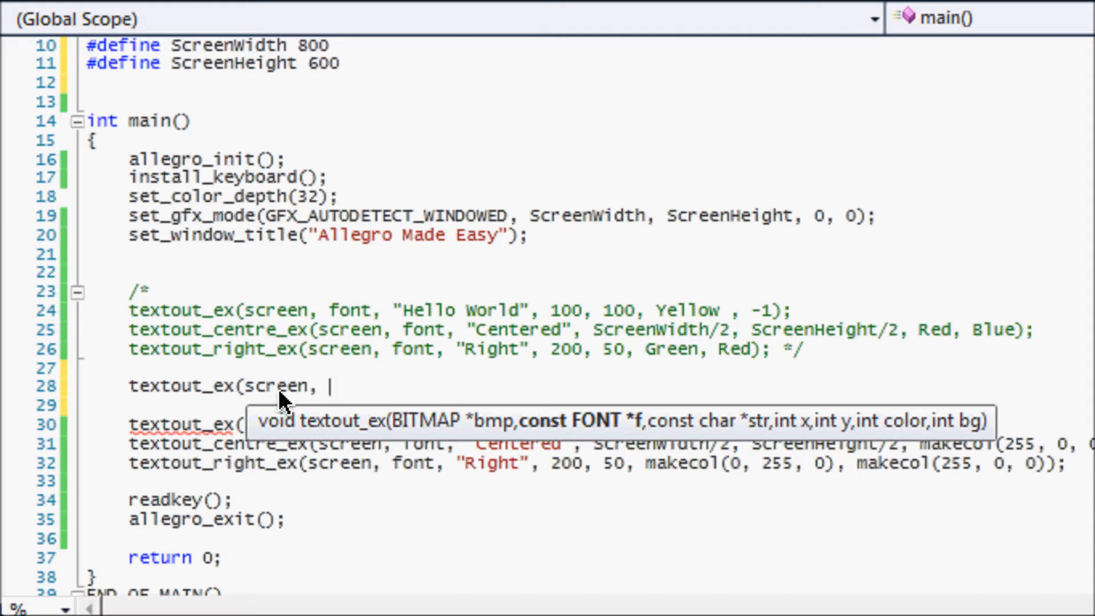
pyautogui.press('Backspace')
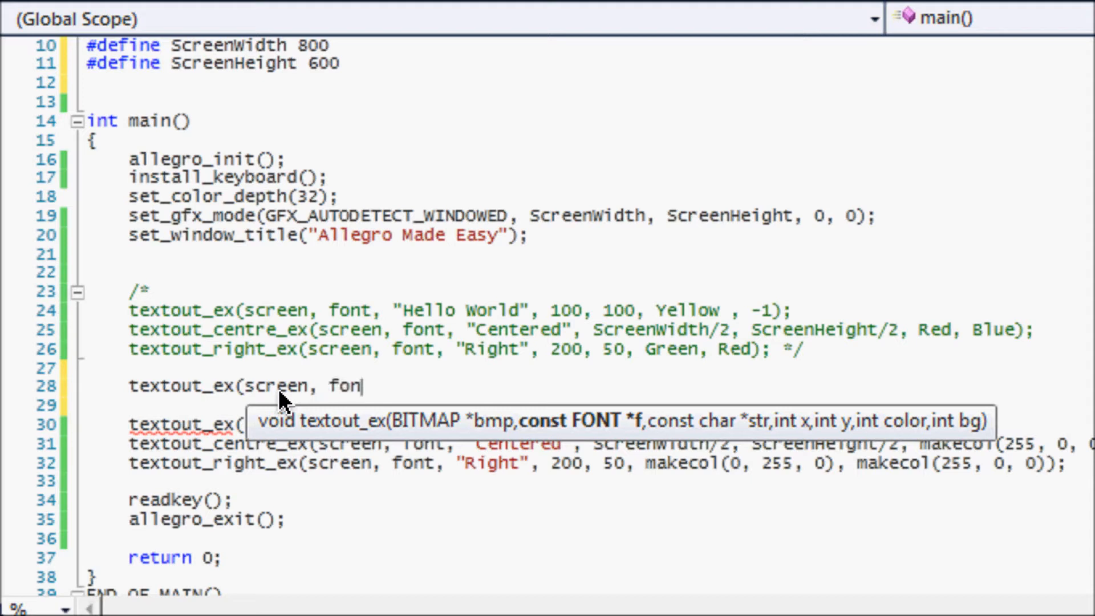
pyautogui.write(',')
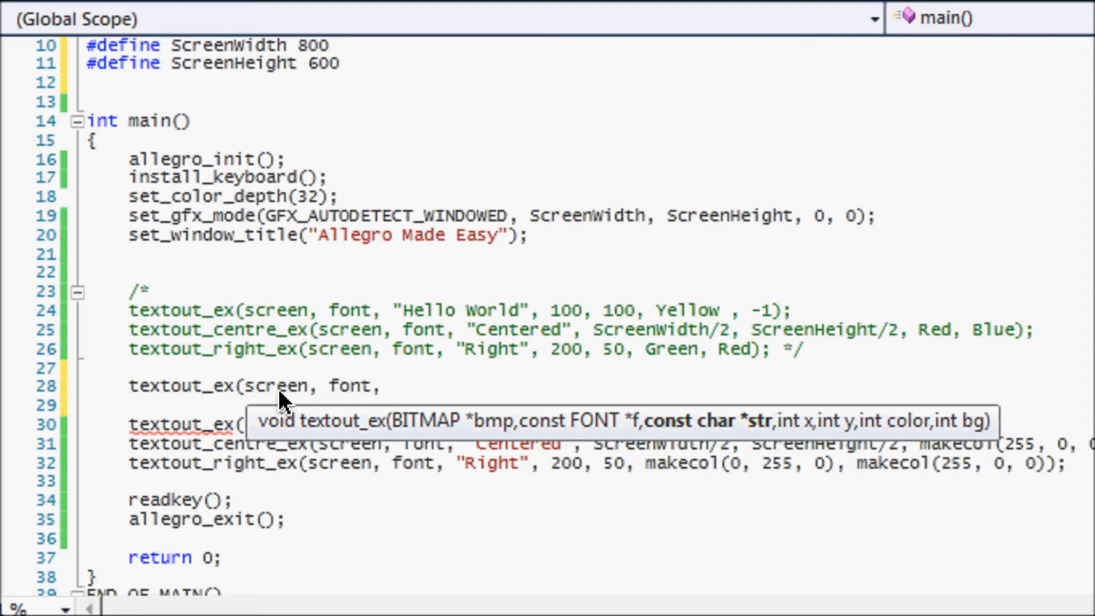
pyautogui.write('"')
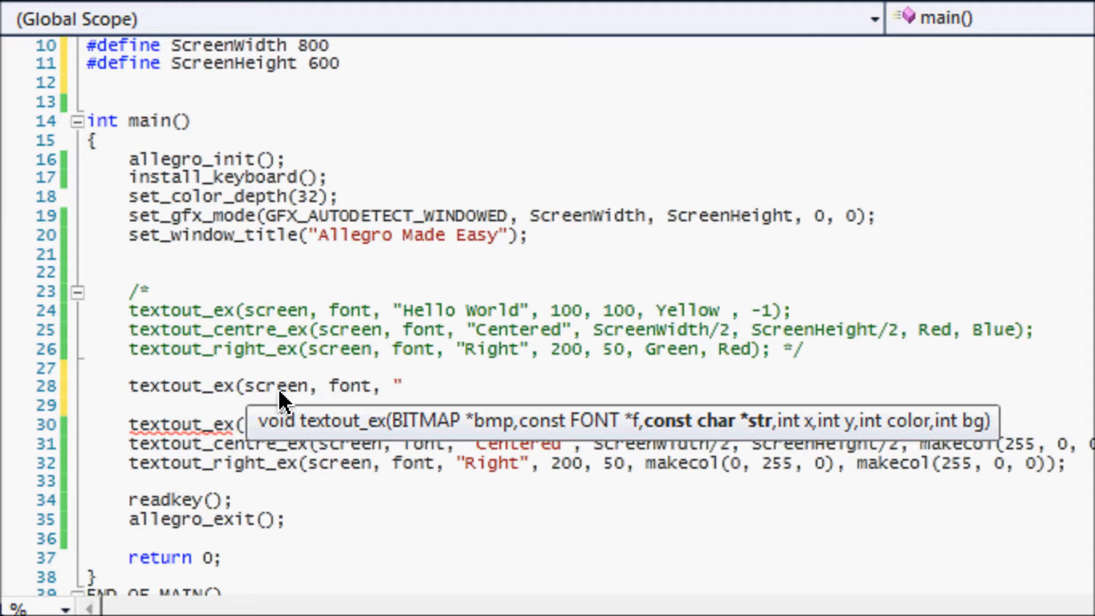
pyautogui.write('Cod')
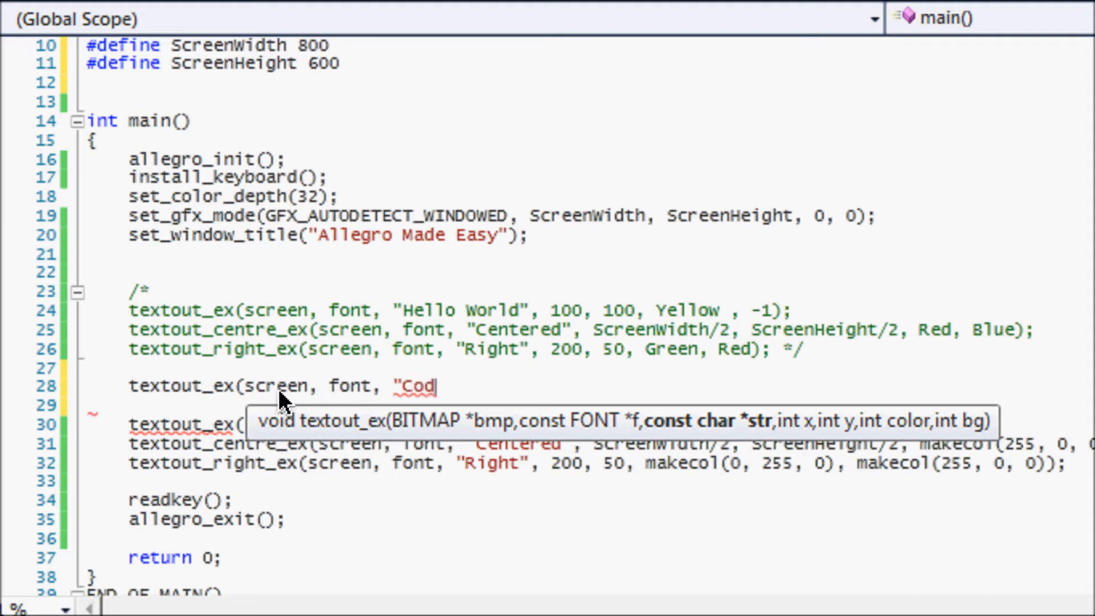
pyautogui.write('ingmad')
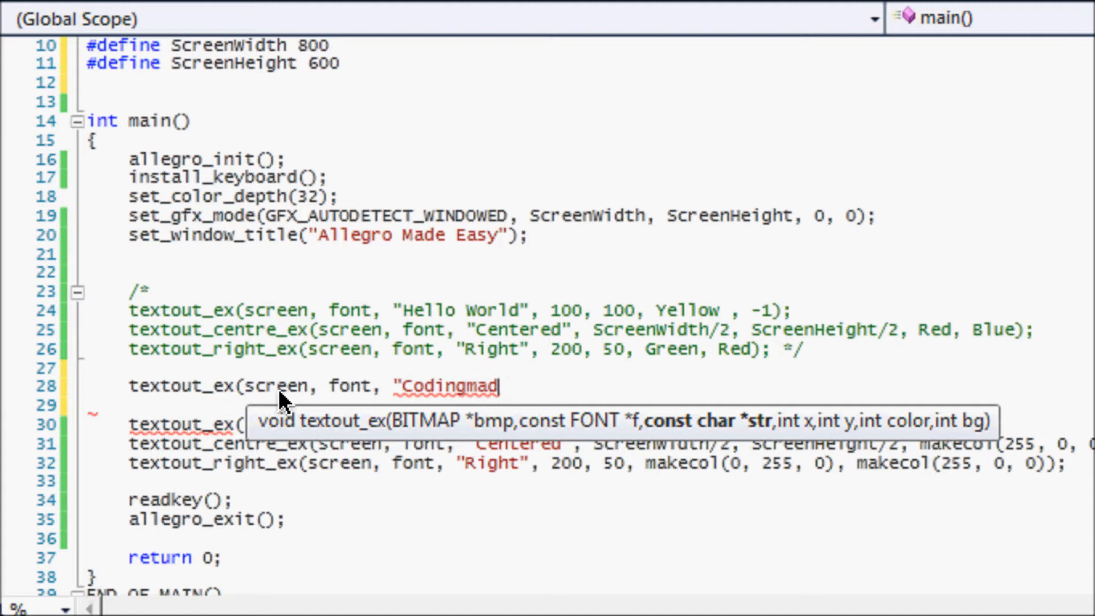
pyautogui.write('eeasy.ca')
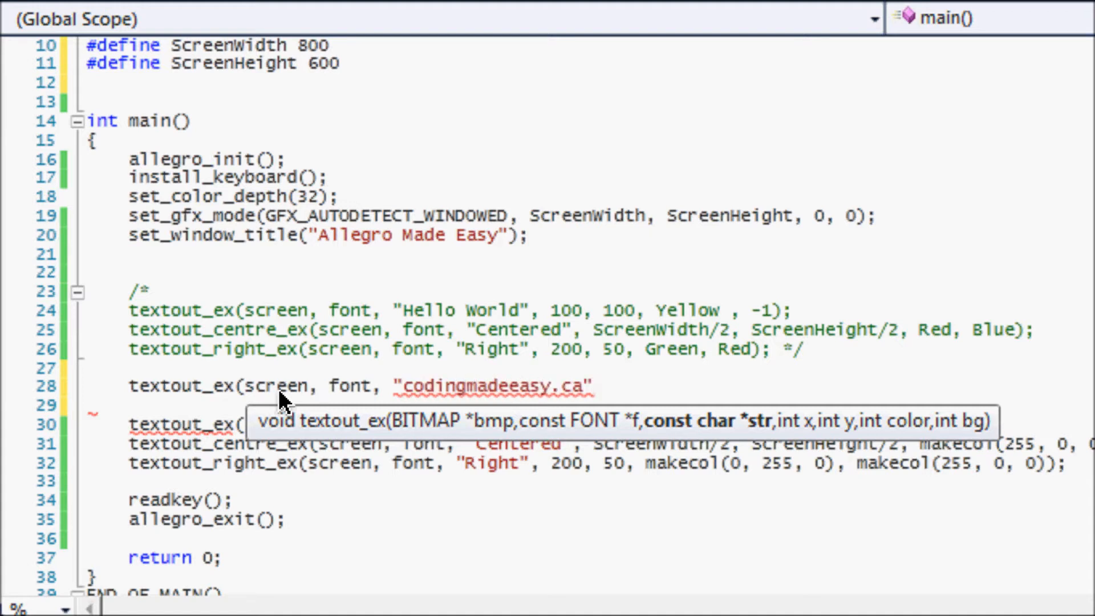
pyautogui.write('", "')
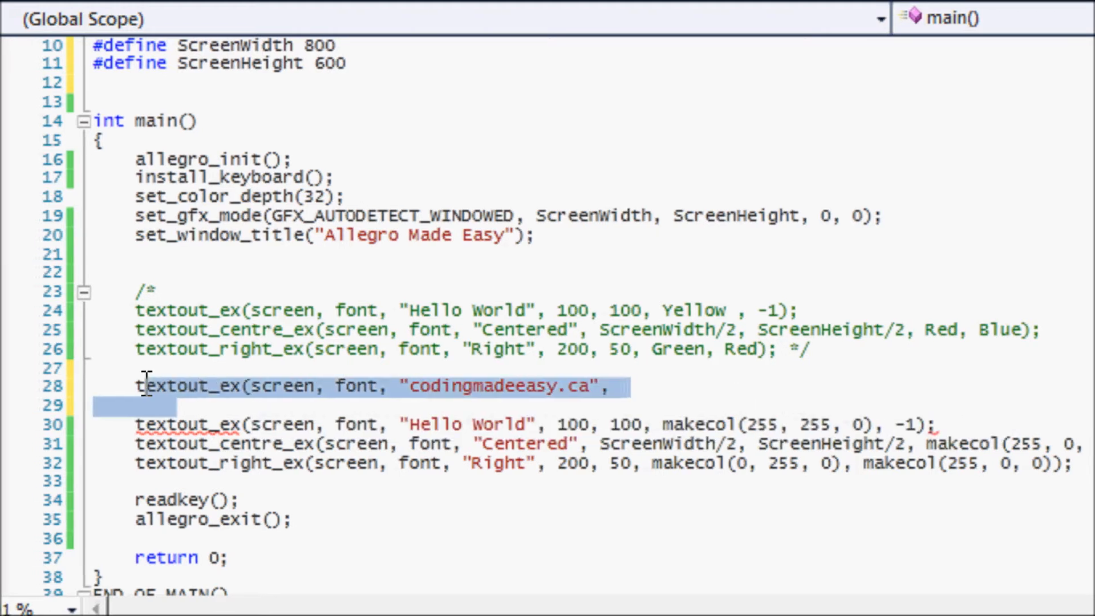
# - Delete the unfinished codingmadeeasy.ca call and its blank line, then build and run with F5
pyautogui.press('Delete')
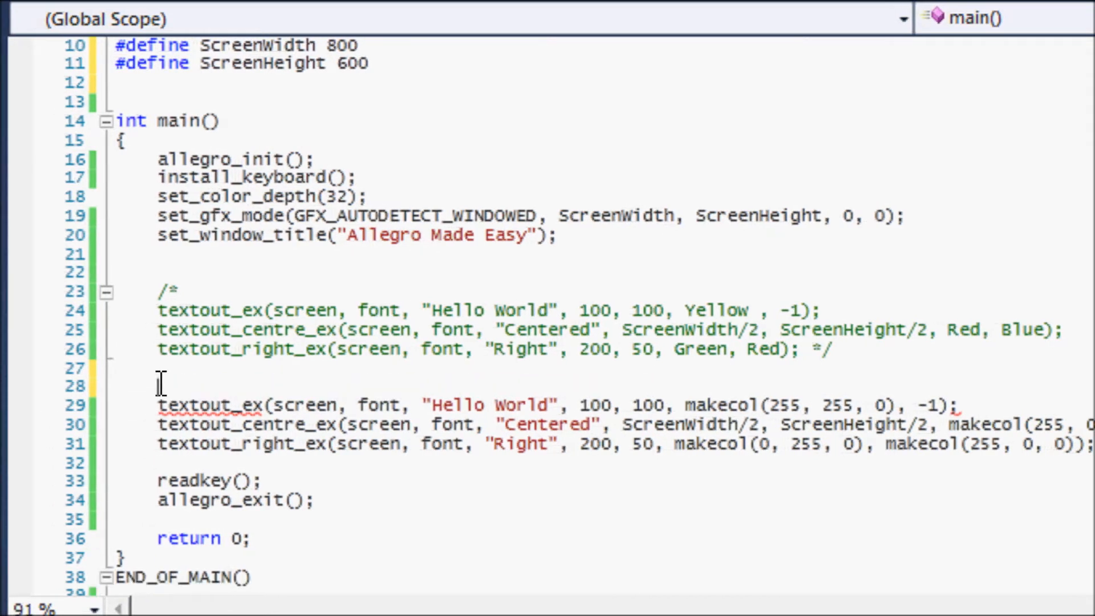
pyautogui.press('Delete')
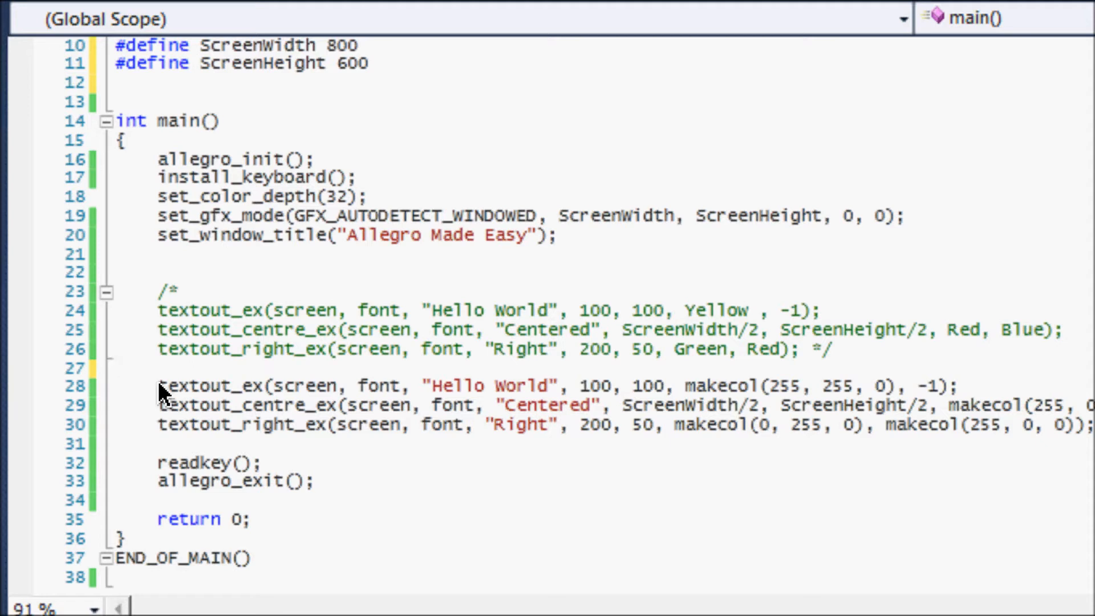
pyautogui.press('F5')
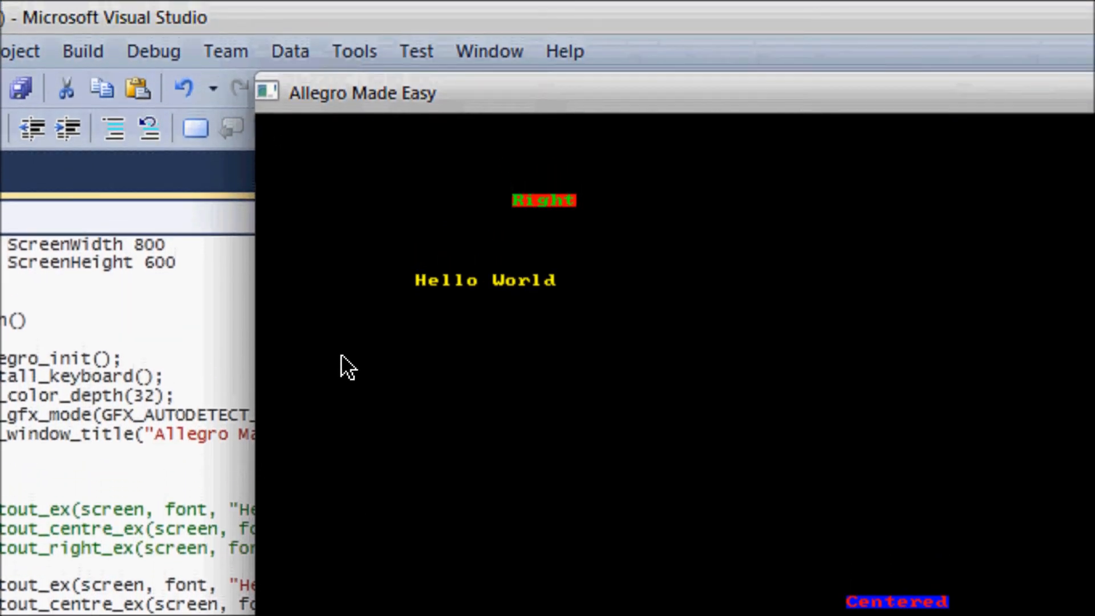
pyautogui.moveTo(947, 365)
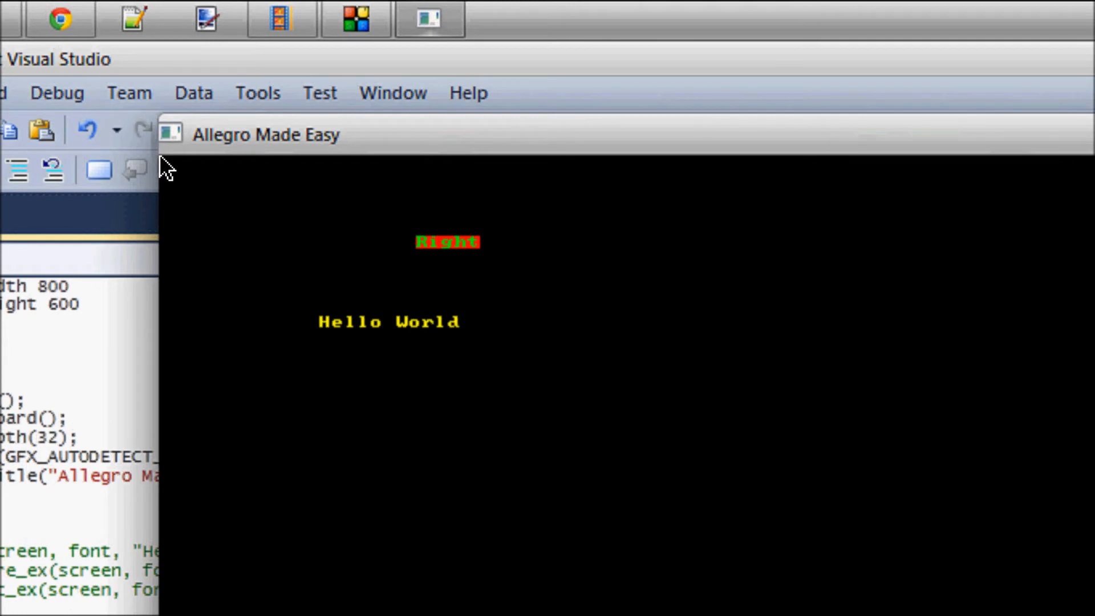
pyautogui.moveTo(369, 181)
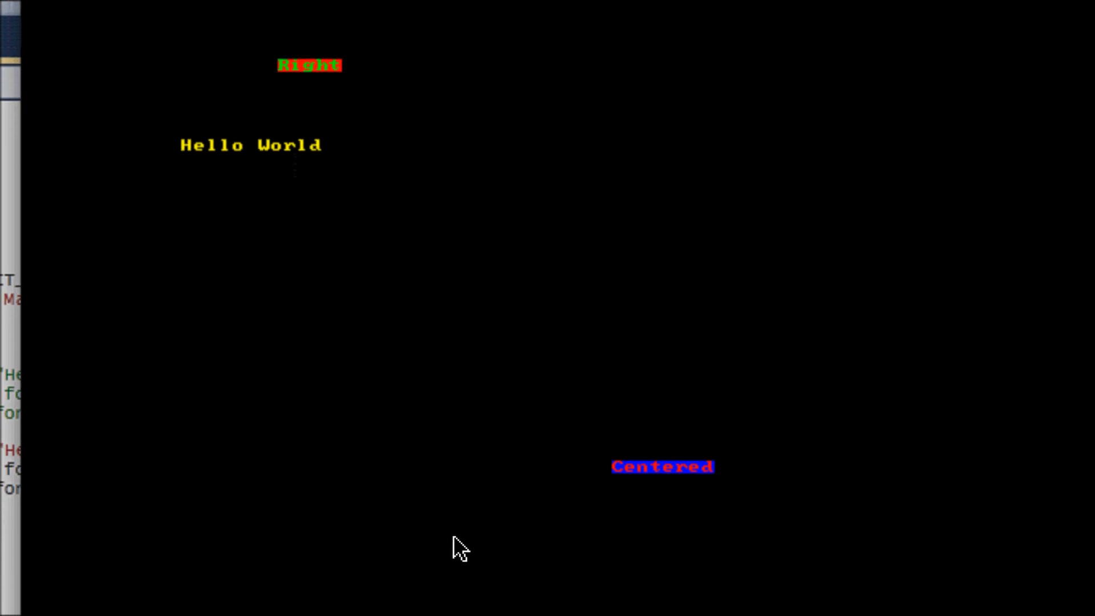
# - View the Allegro output showing yellow Hello World, Right and Centered text
pyautogui.scroll(3)
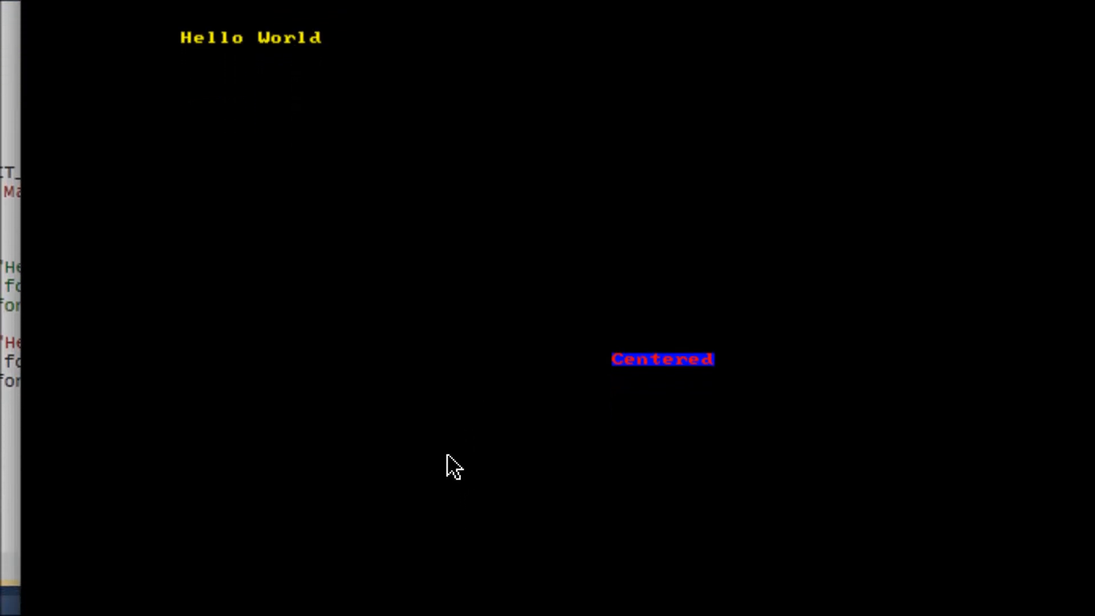
pyautogui.moveTo(453, 460)
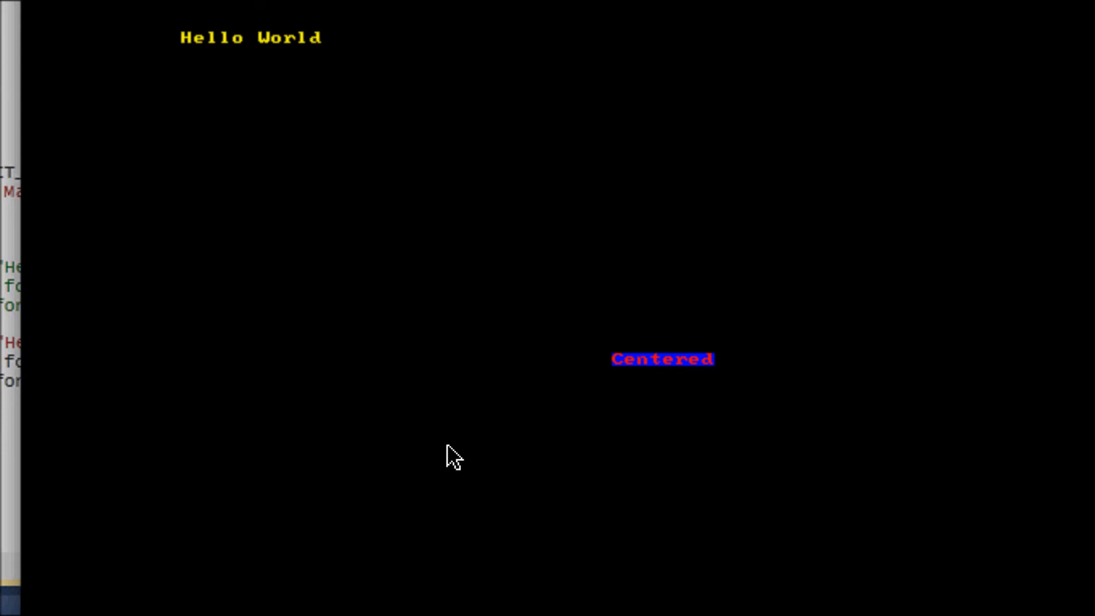
pyautogui.moveTo(453, 430)
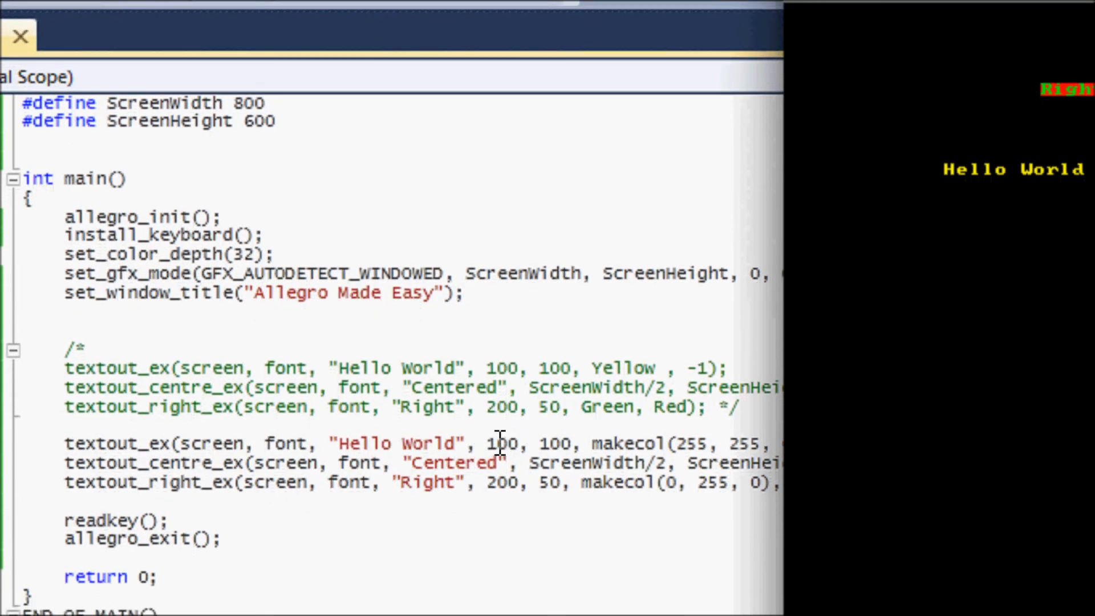
pyautogui.moveTo(747, 422)
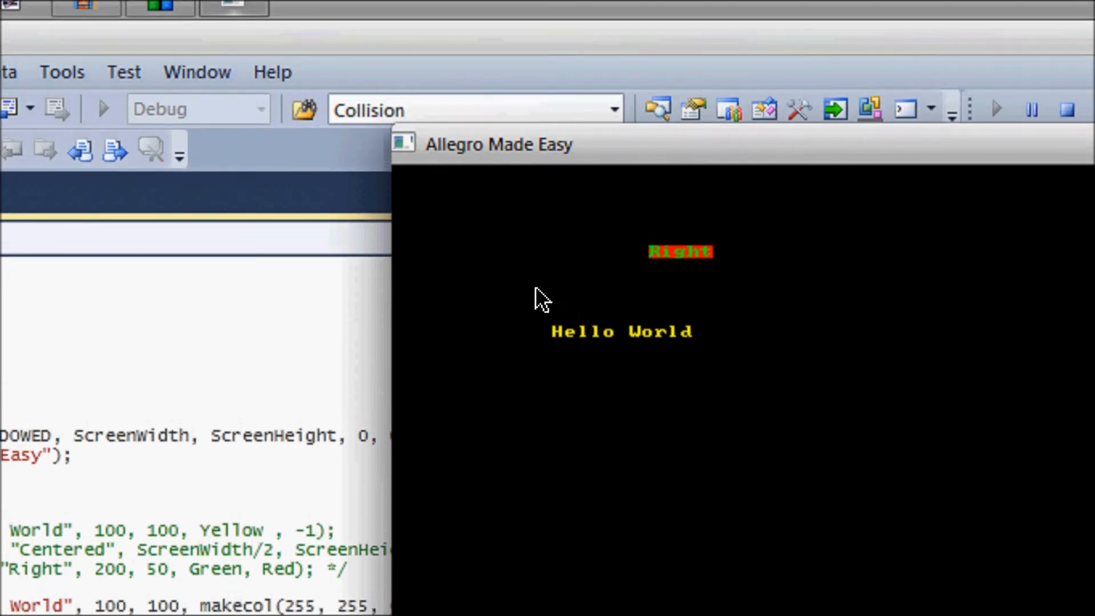
pyautogui.moveTo(559, 349)
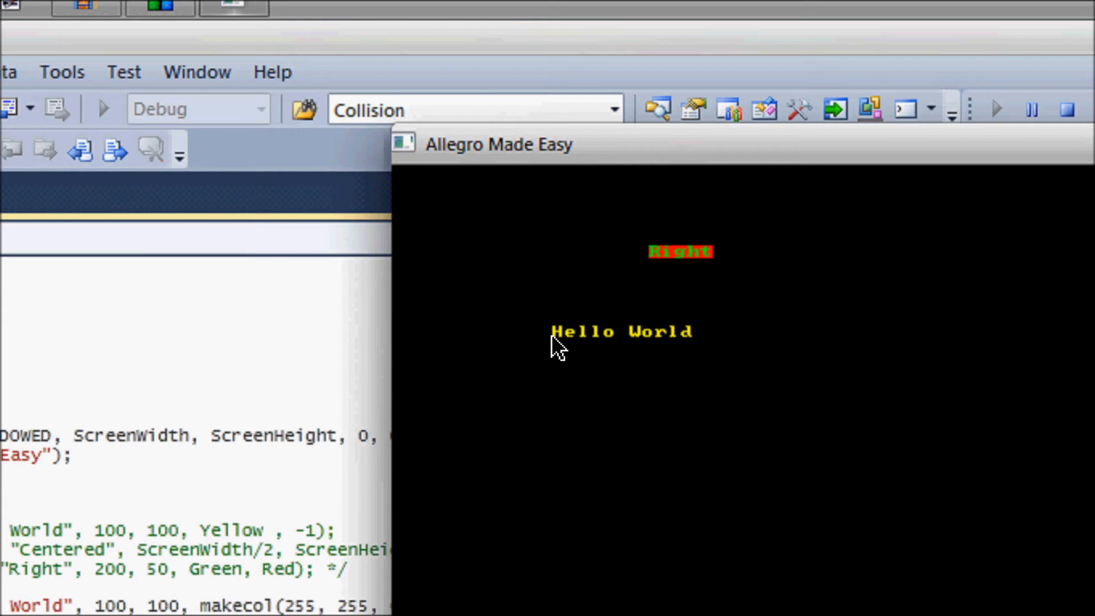
pyautogui.moveTo(557, 338)
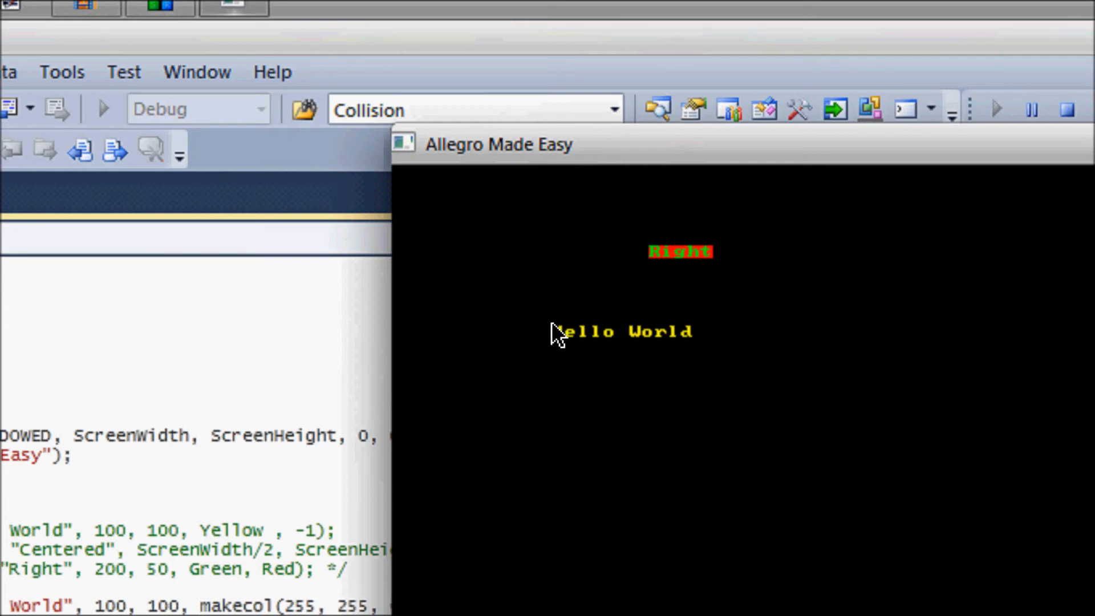
pyautogui.moveTo(562, 342)
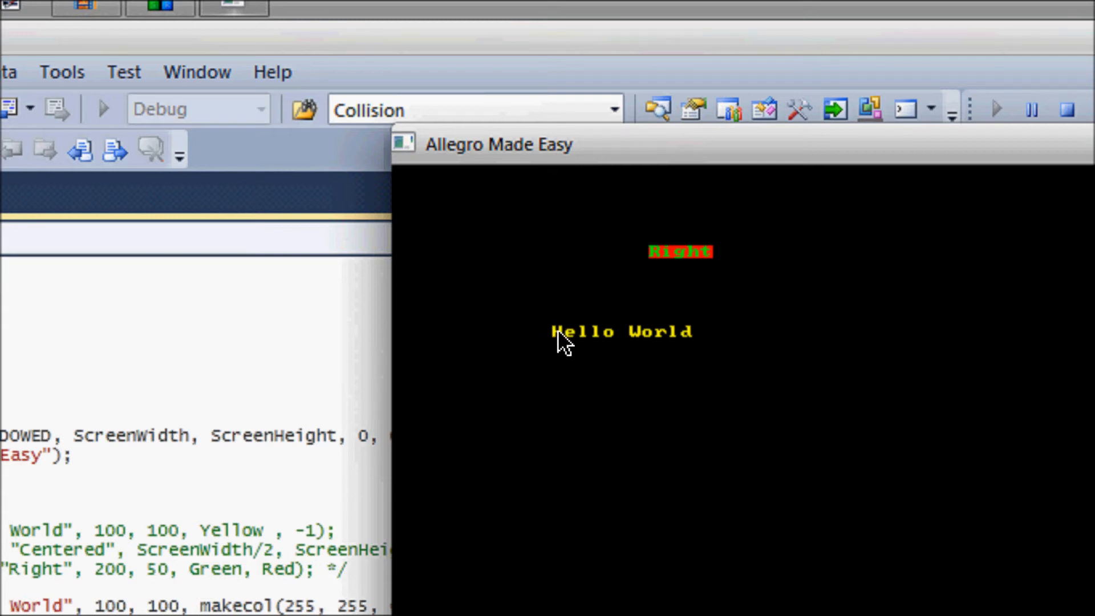
pyautogui.moveTo(683, 359)
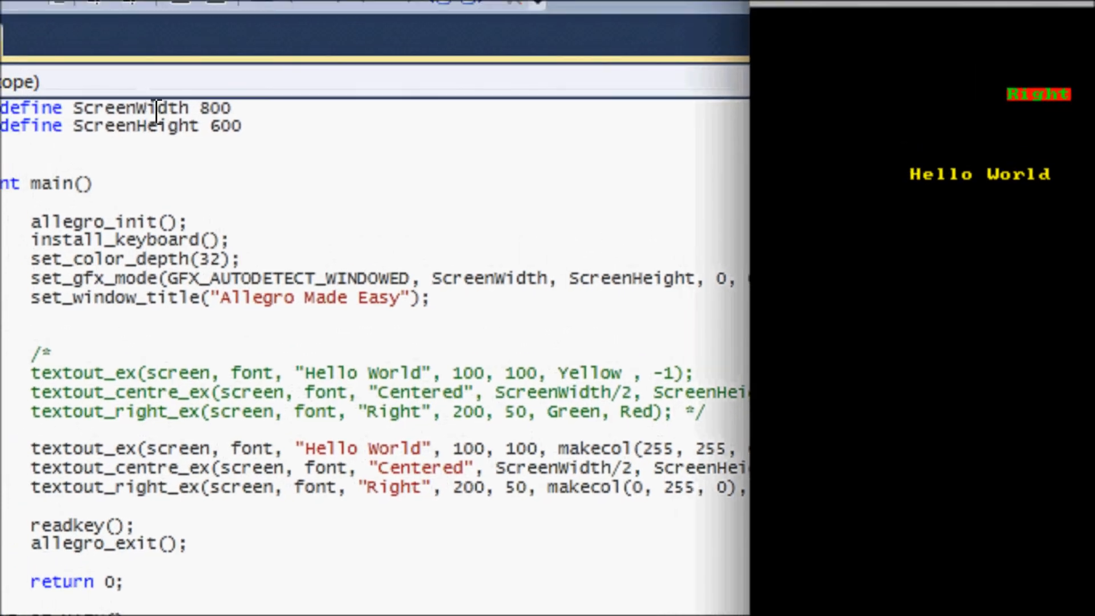
pyautogui.scroll(3)
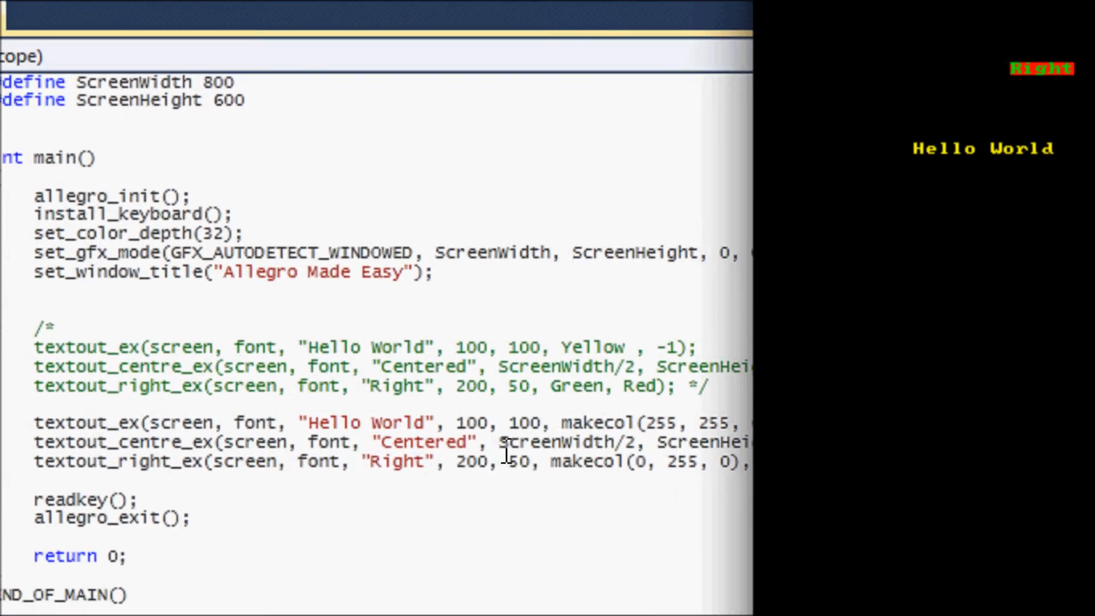
pyautogui.scroll(3)
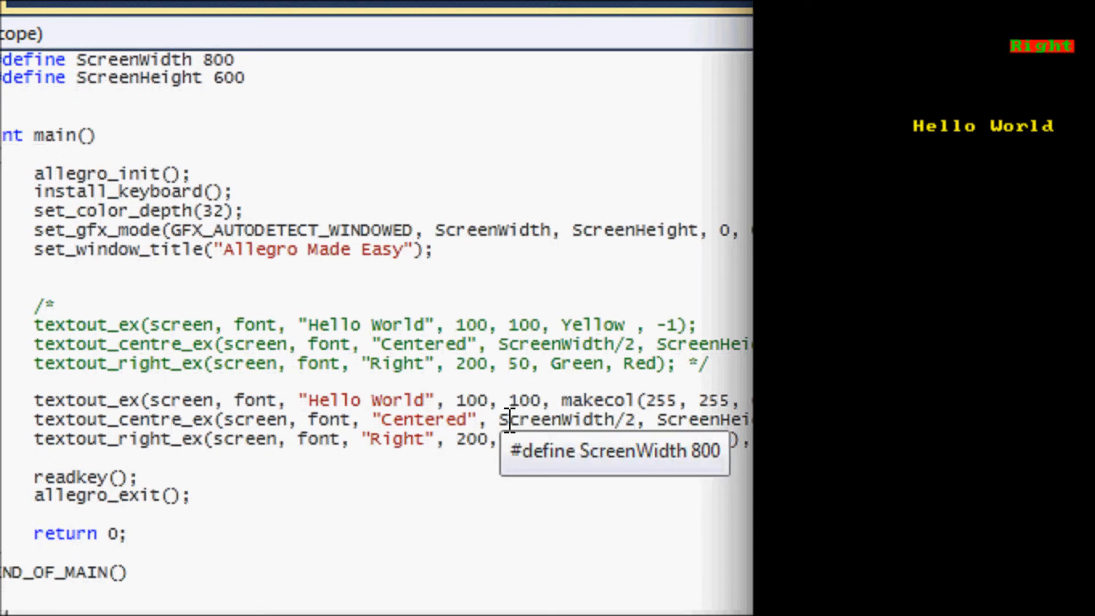
pyautogui.moveTo(559, 438)
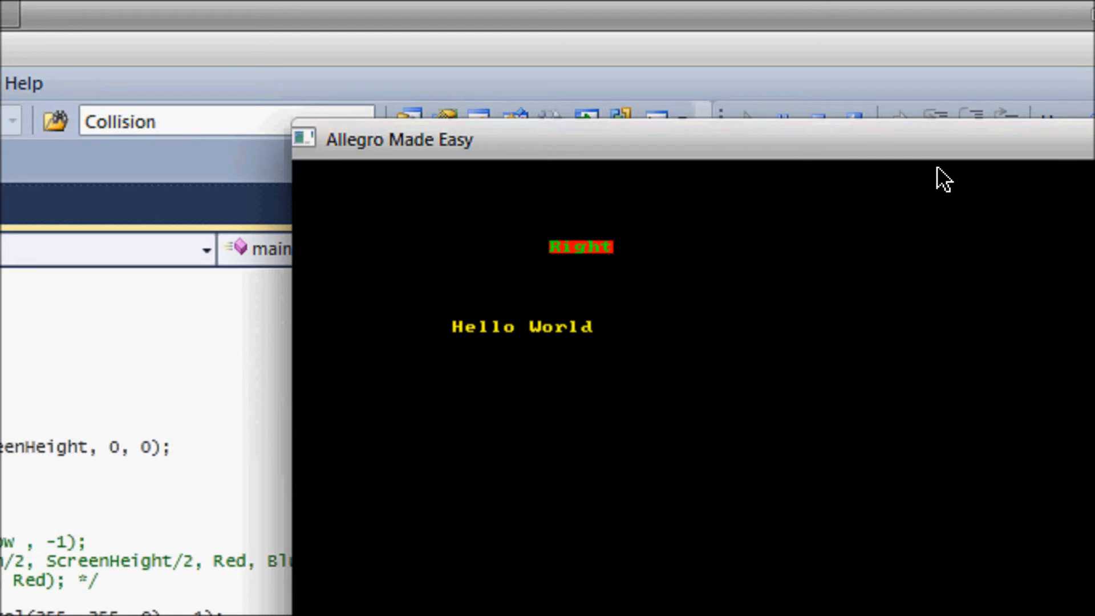
pyautogui.moveTo(934, 181)
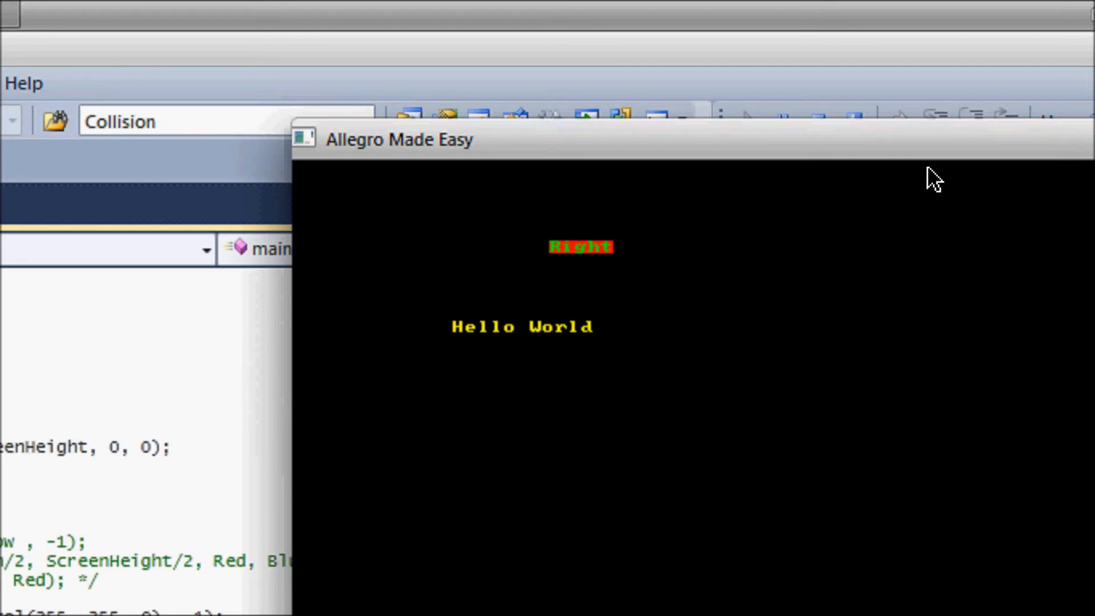
pyautogui.moveTo(941, 449)
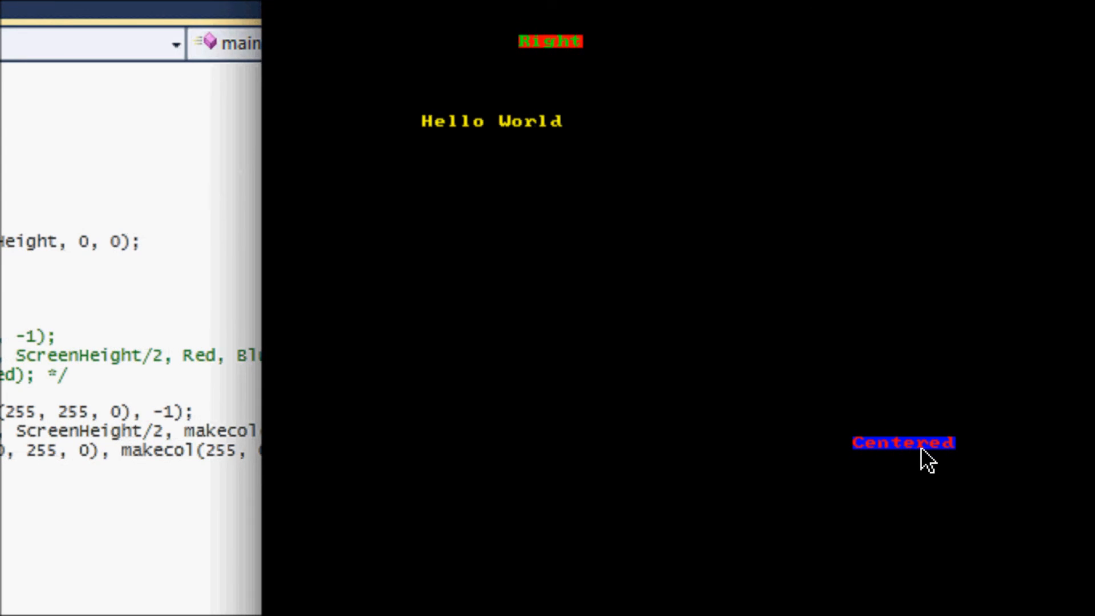
pyautogui.moveTo(744, 431)
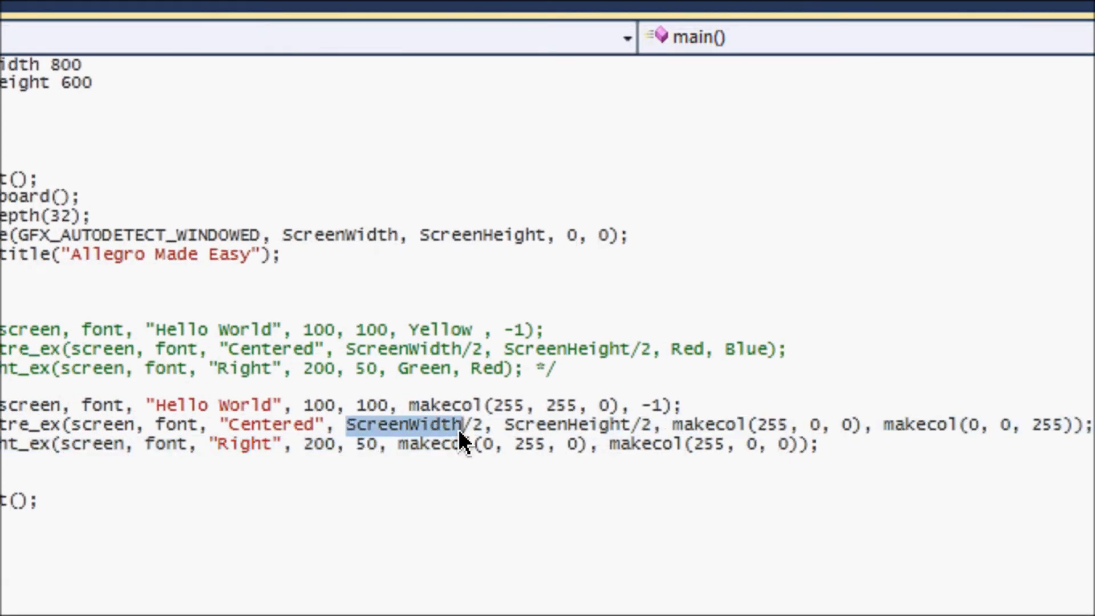
pyautogui.write('800')
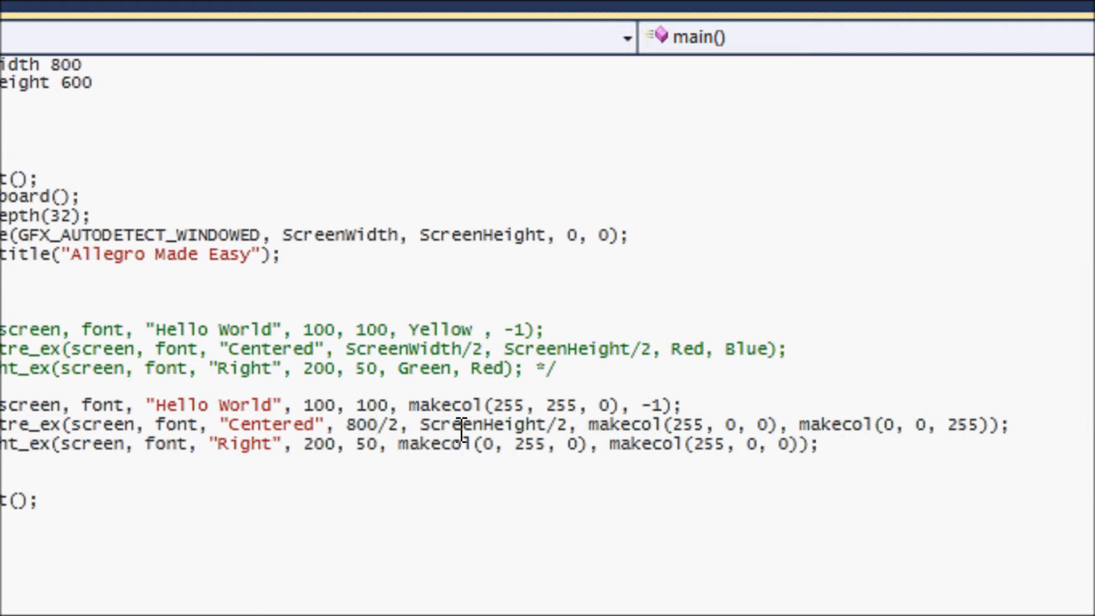
pyautogui.moveTo(515, 424)
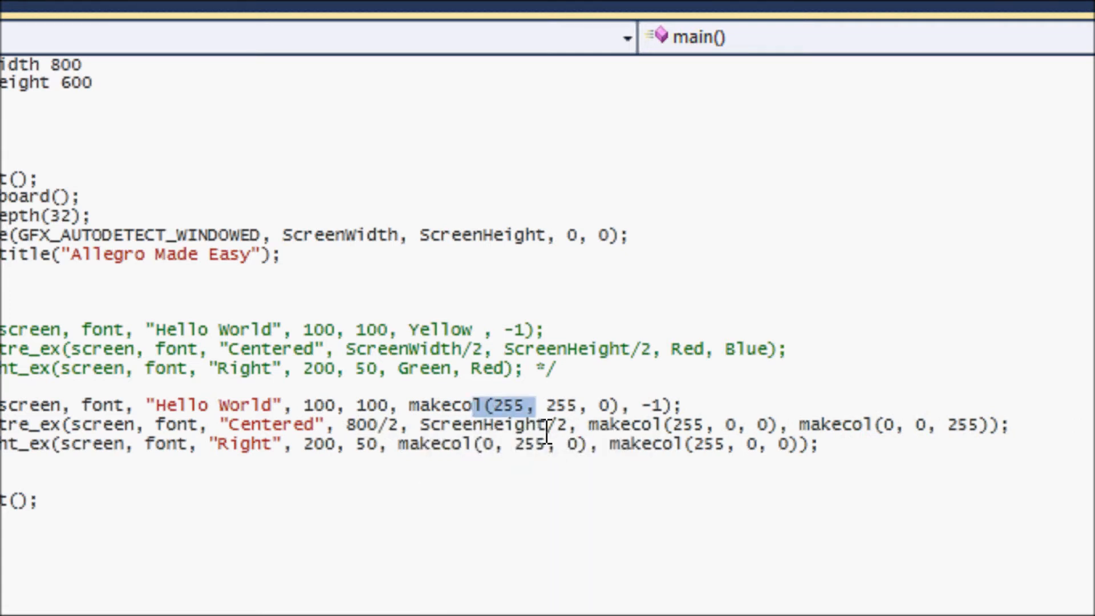
pyautogui.doubleClick(482, 424)
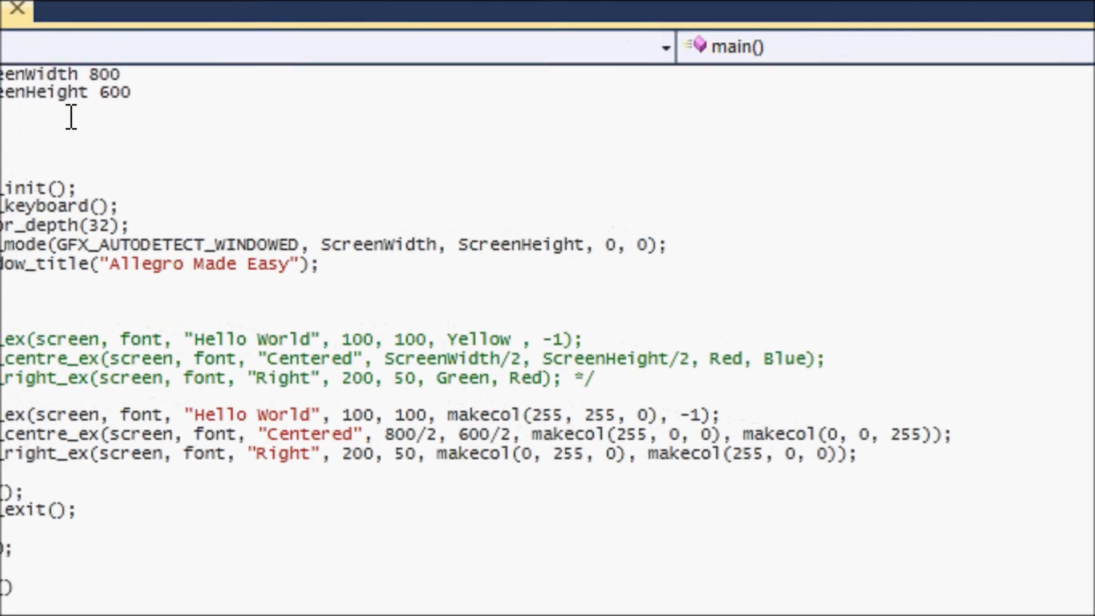
pyautogui.write('400')
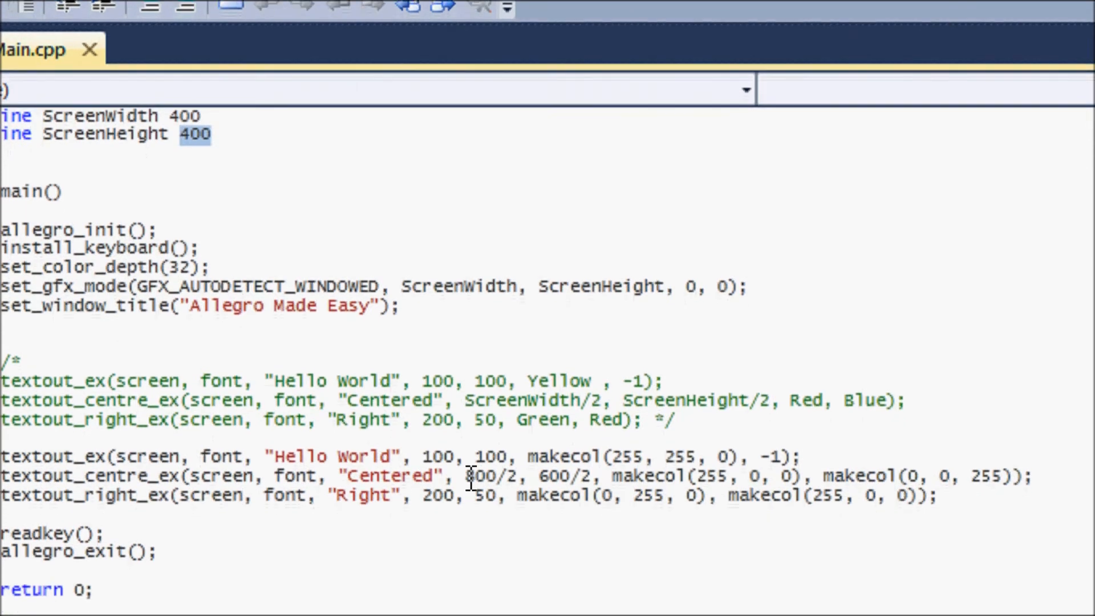
pyautogui.scroll(3)
pyautogui.write('6')
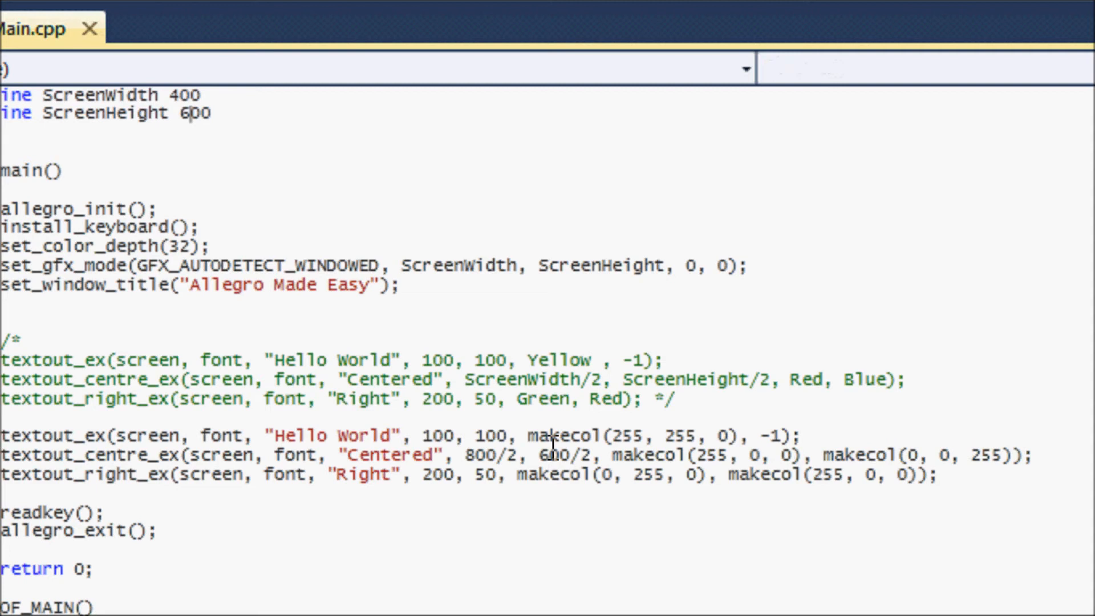
pyautogui.write('800')
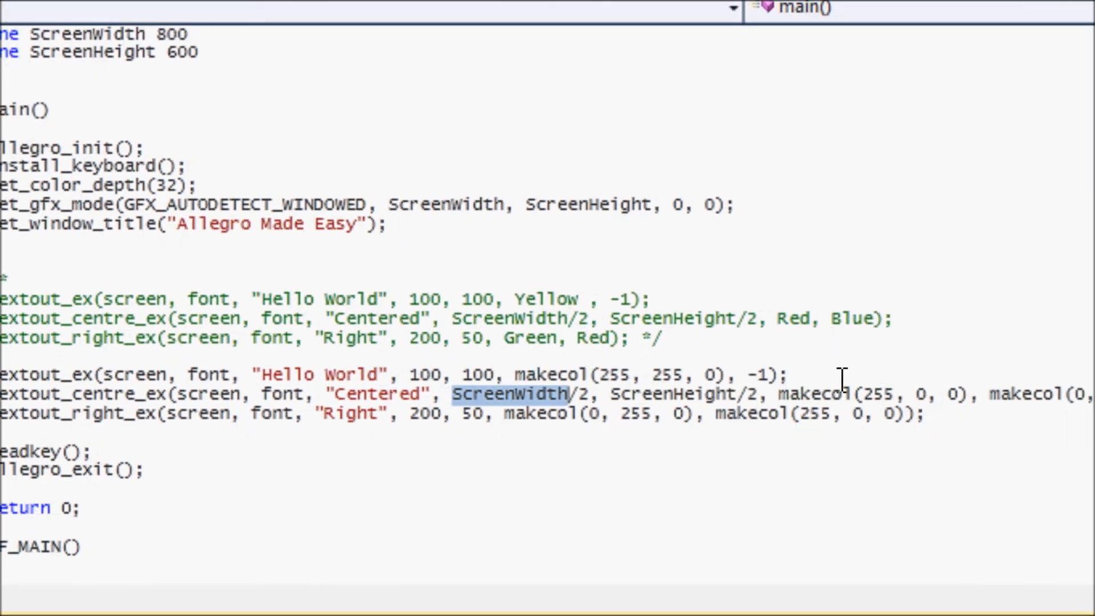
pyautogui.click(775, 375)
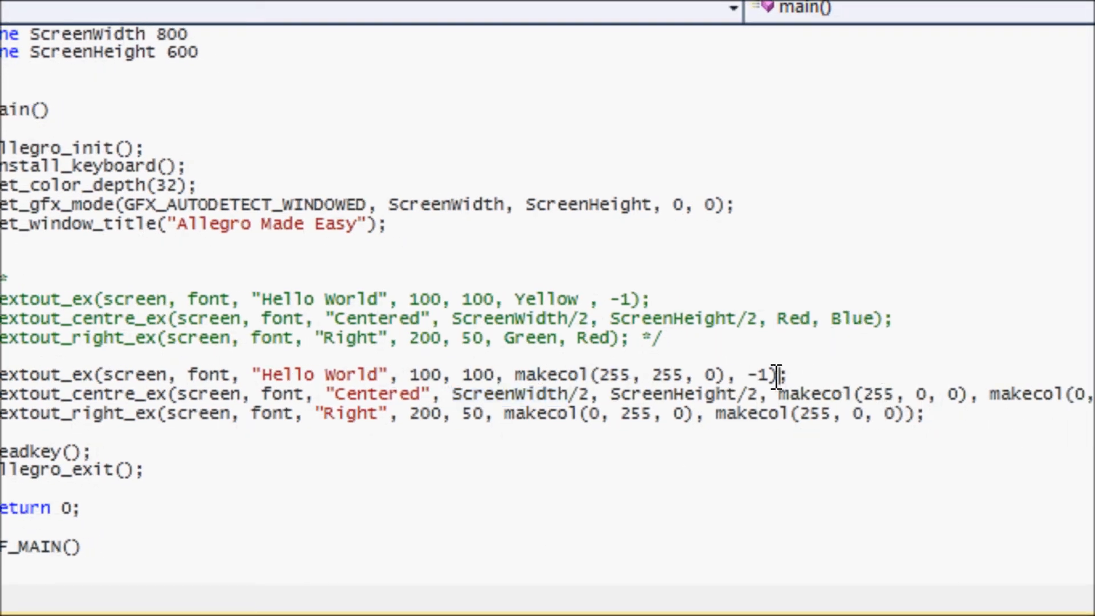
pyautogui.hscroll(3)
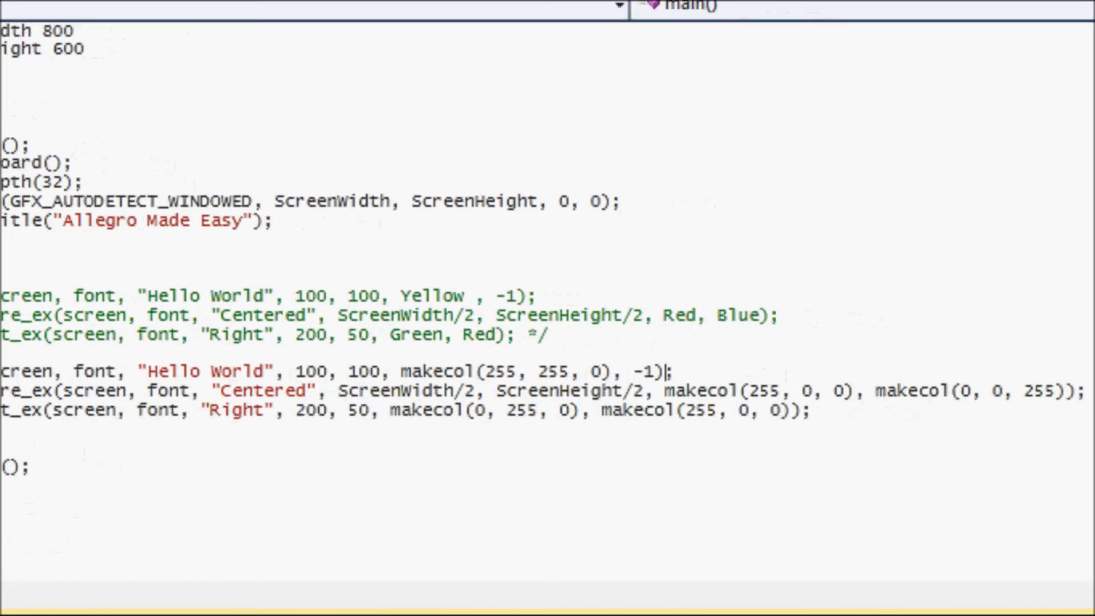
pyautogui.scroll(3)
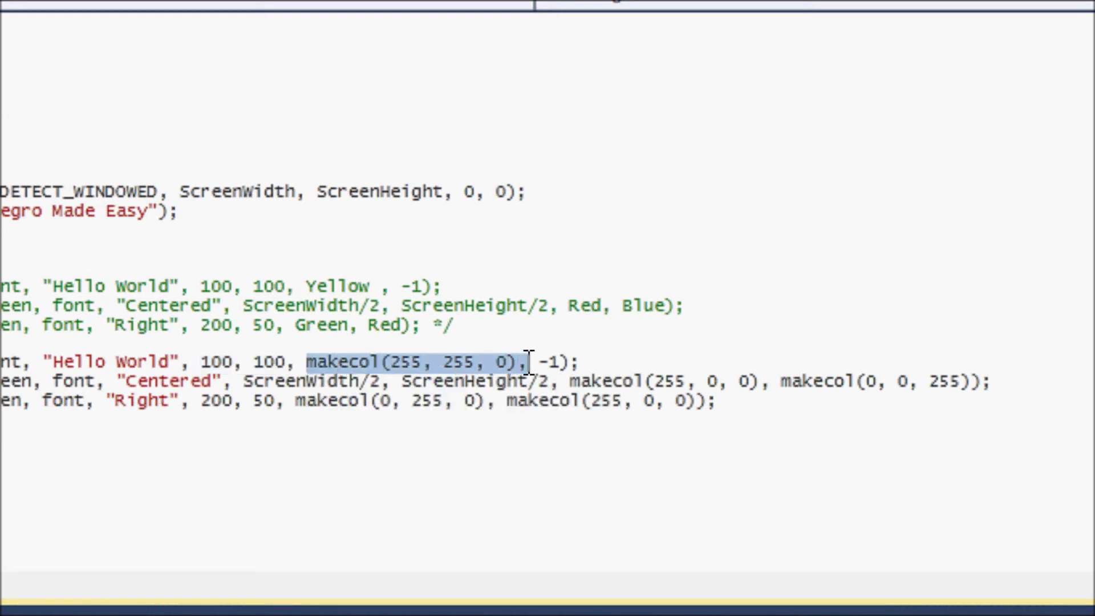
pyautogui.moveTo(529, 374)
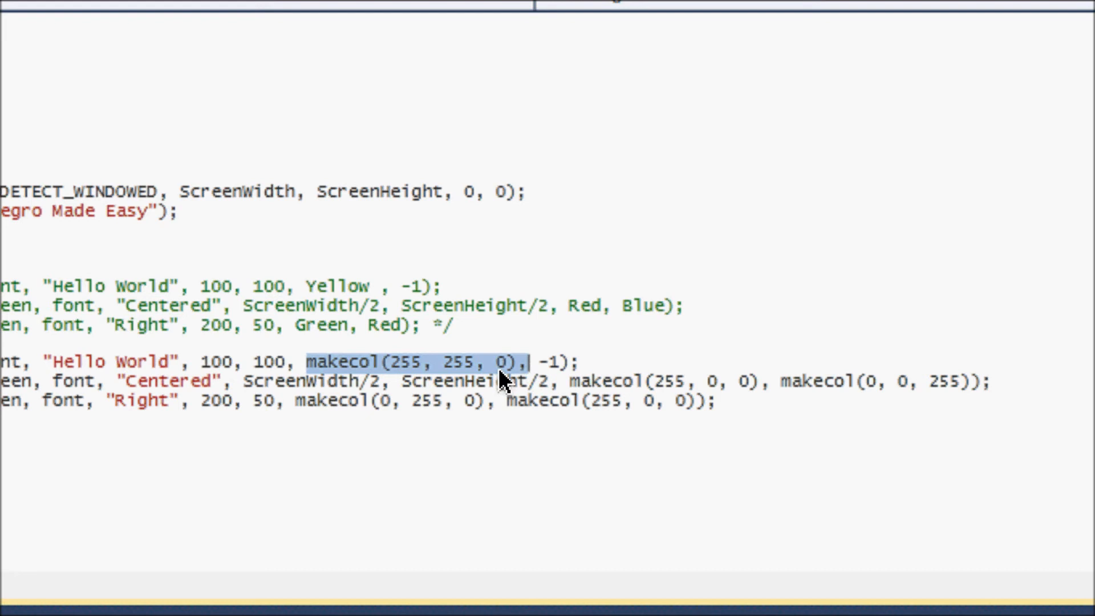
pyautogui.click(363, 362)
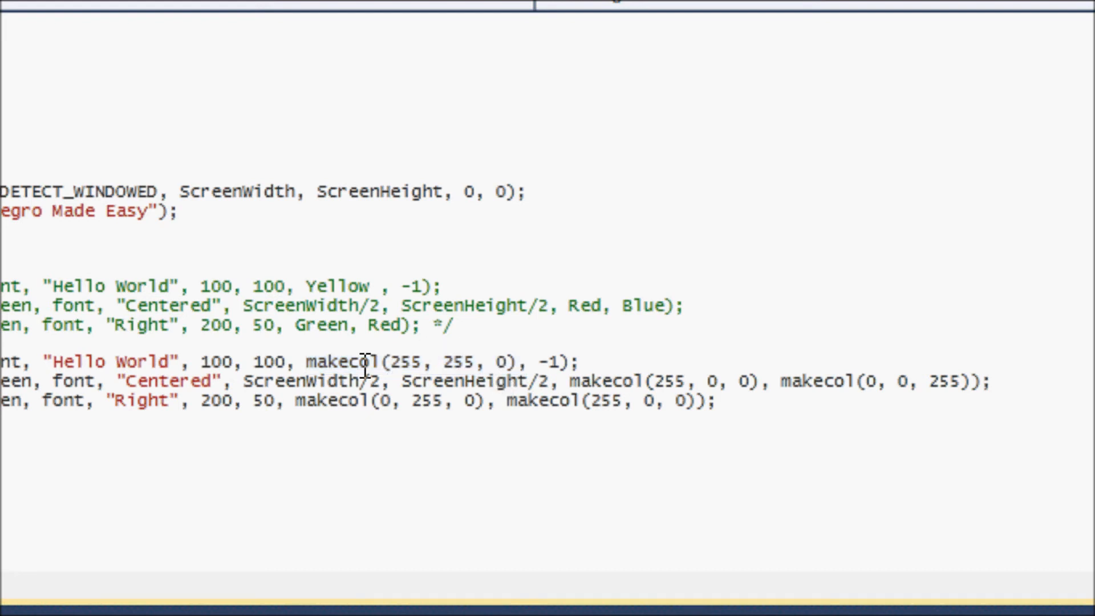
pyautogui.doubleClick(407, 363)
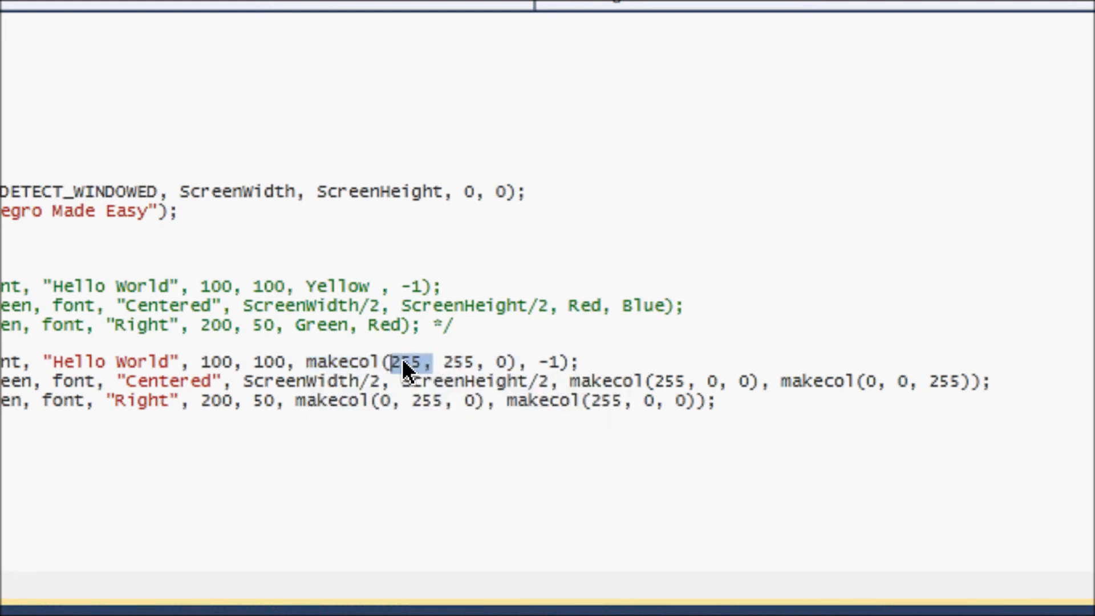
pyautogui.click(504, 361)
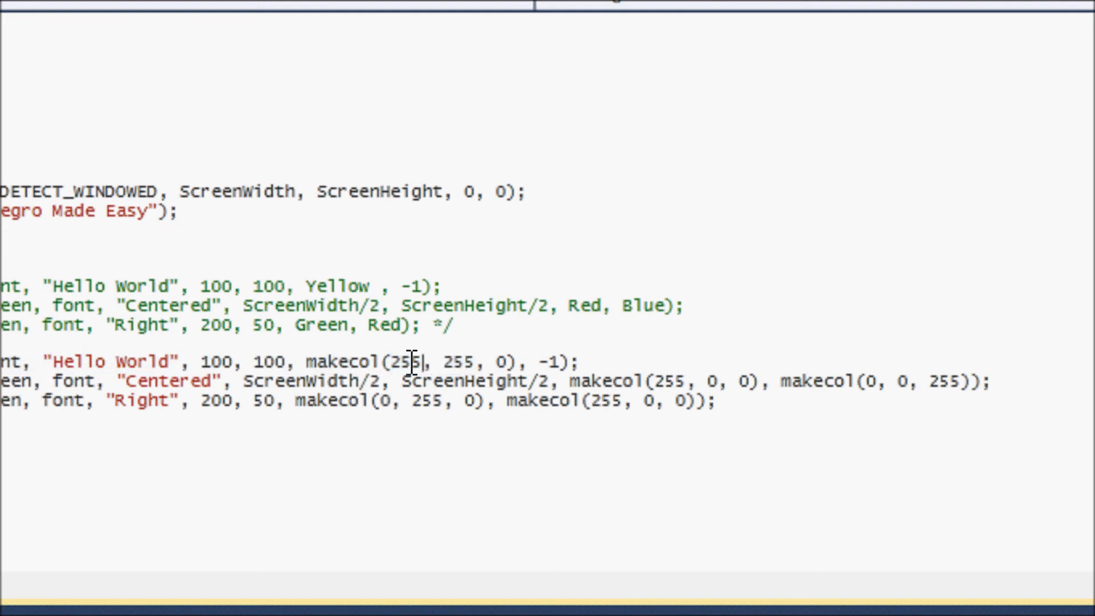
pyautogui.doubleClick(405, 361)
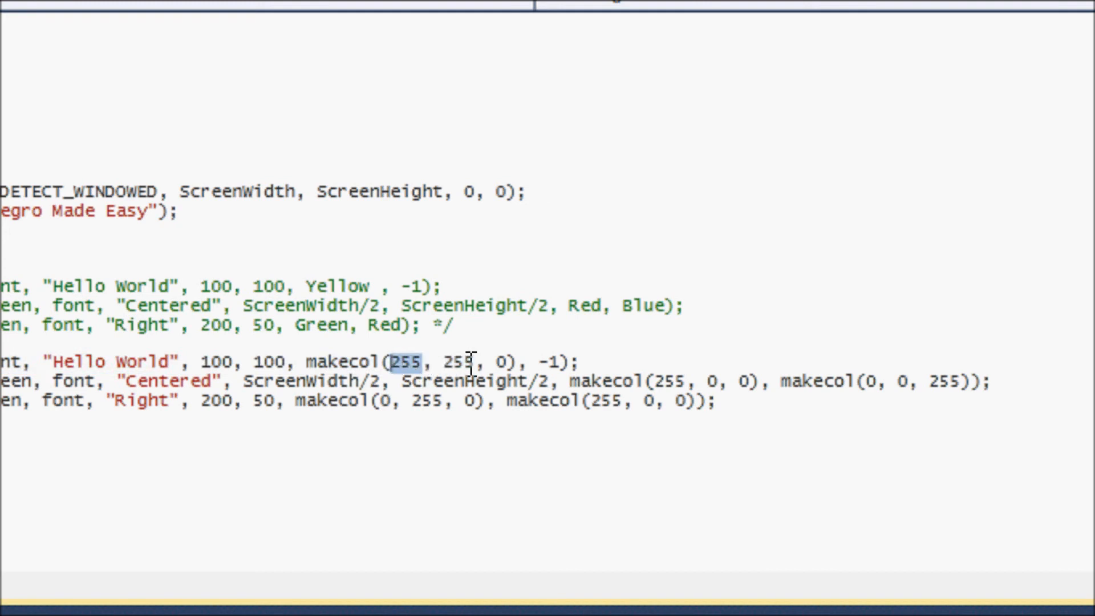
pyautogui.doubleClick(452, 362)
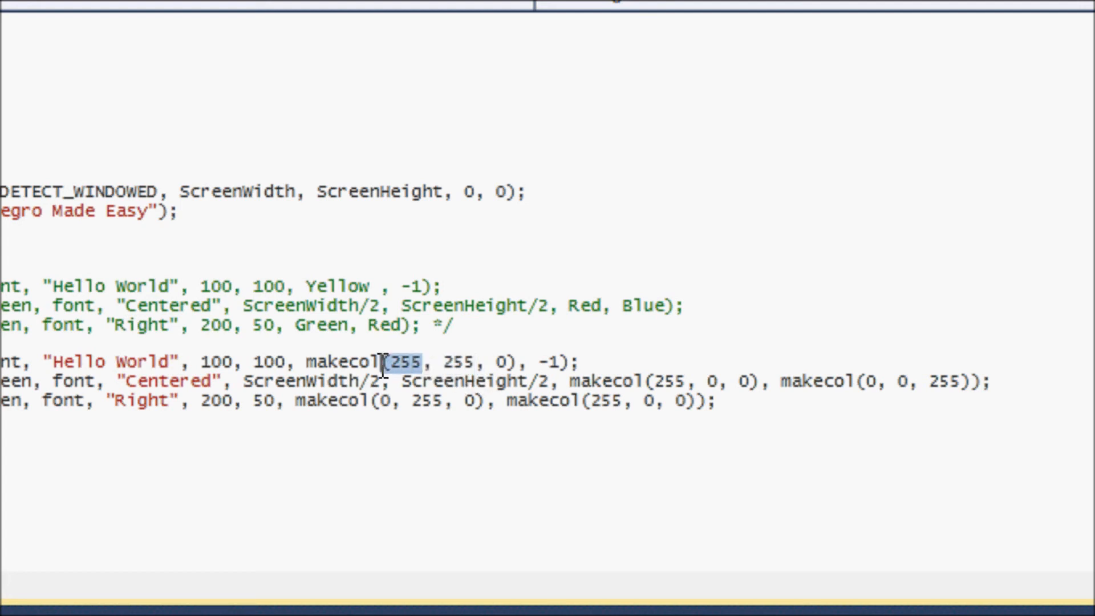
pyautogui.click(474, 362)
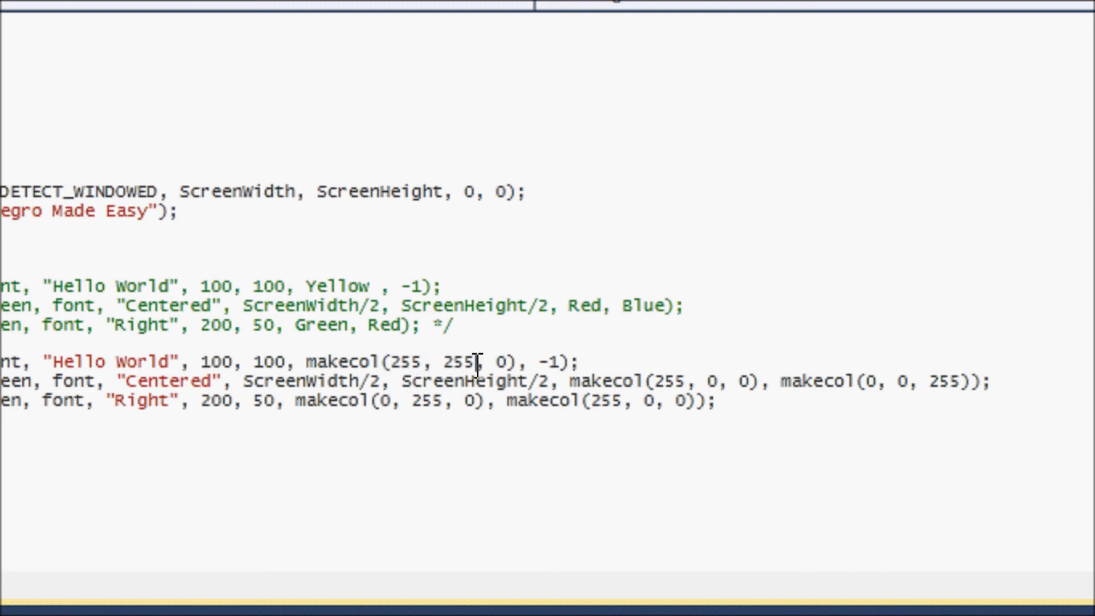
pyautogui.doubleClick(456, 361)
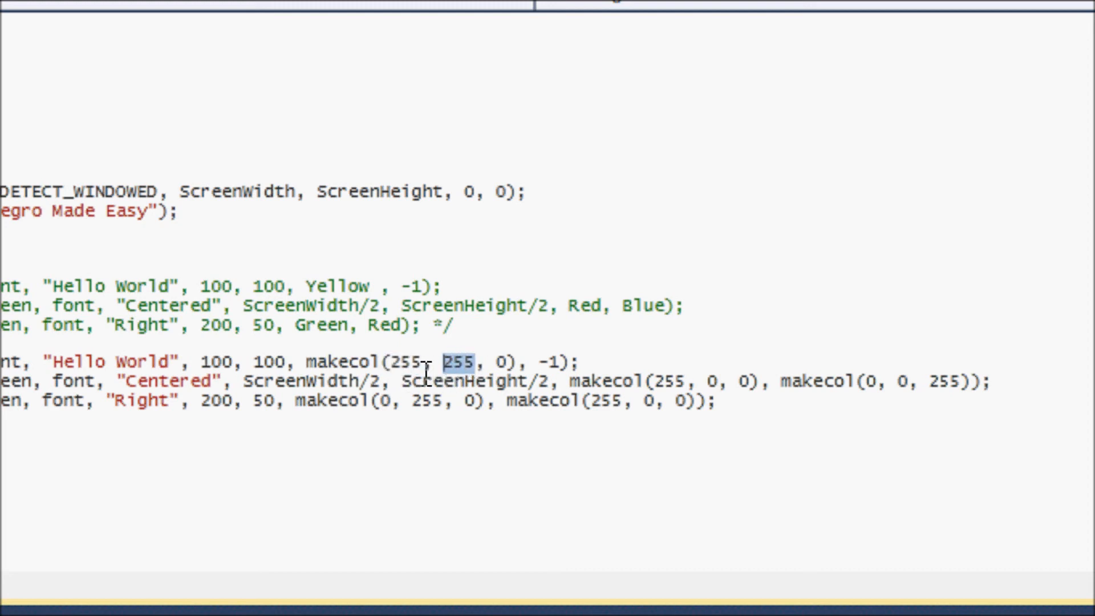
pyautogui.moveTo(447, 381)
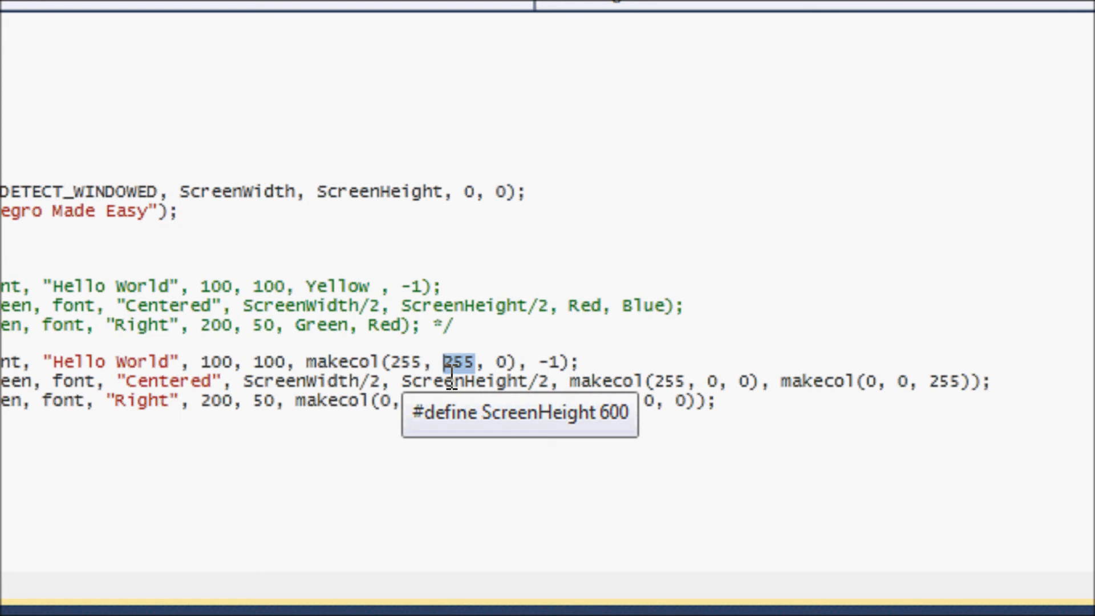
pyautogui.moveTo(307, 362)
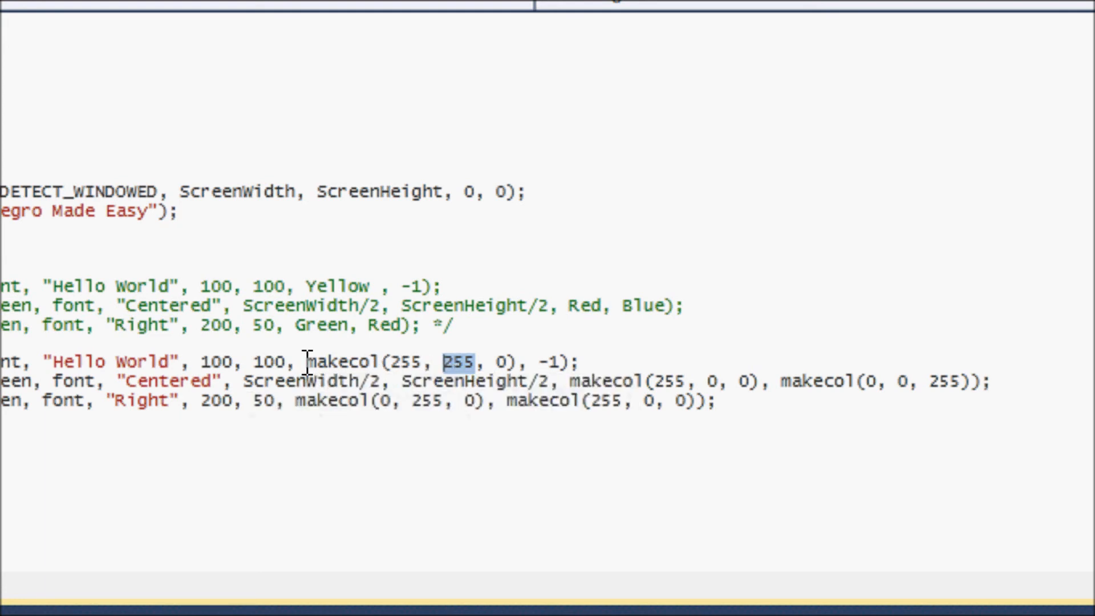
pyautogui.moveTo(503, 388)
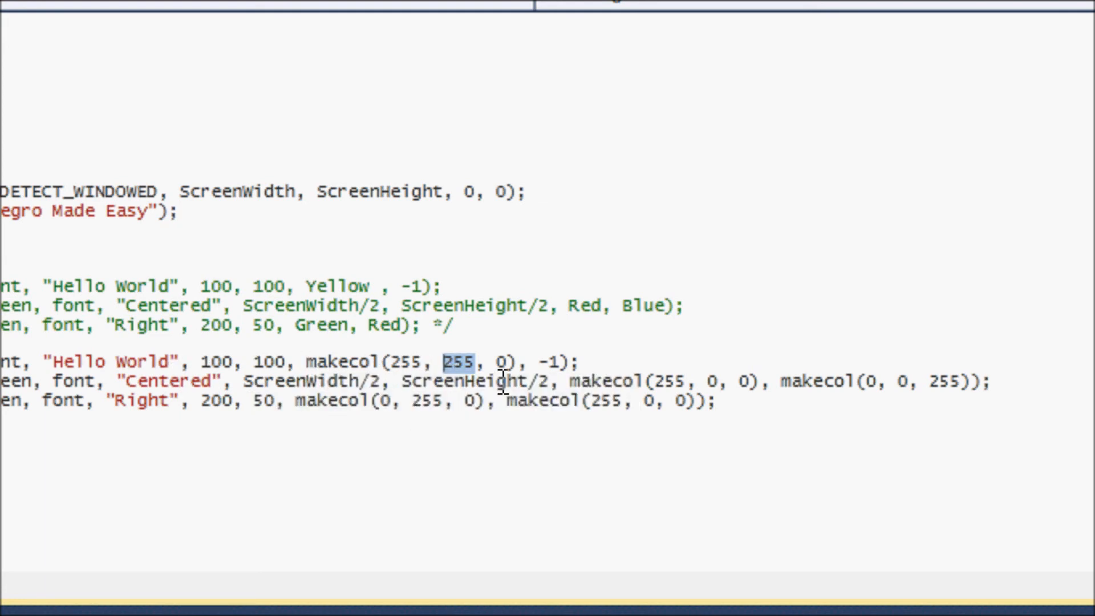
pyautogui.moveTo(590, 384)
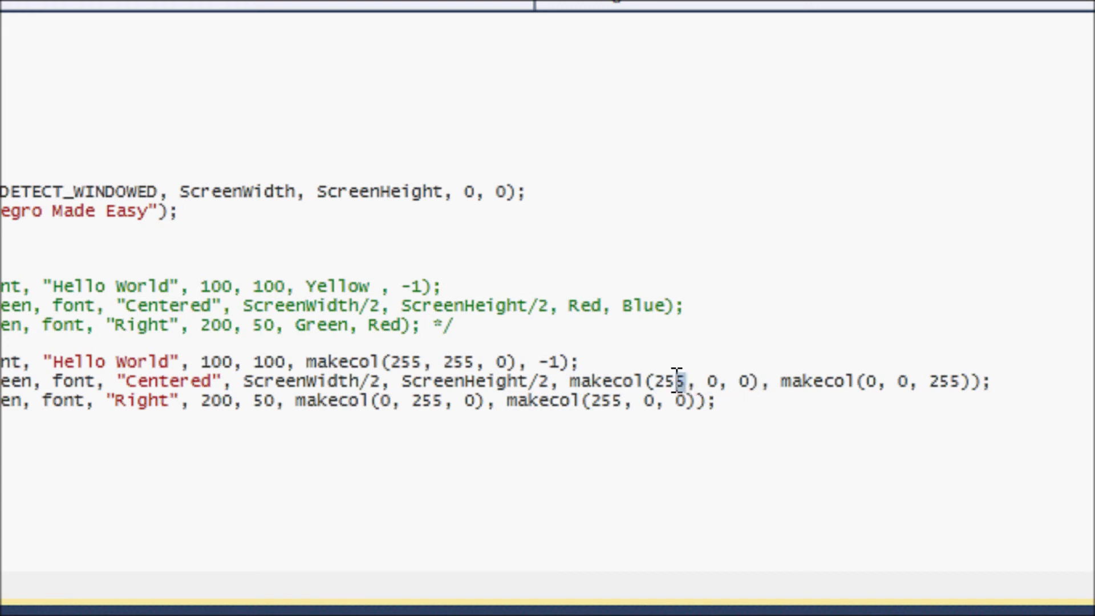
pyautogui.doubleClick(664, 382)
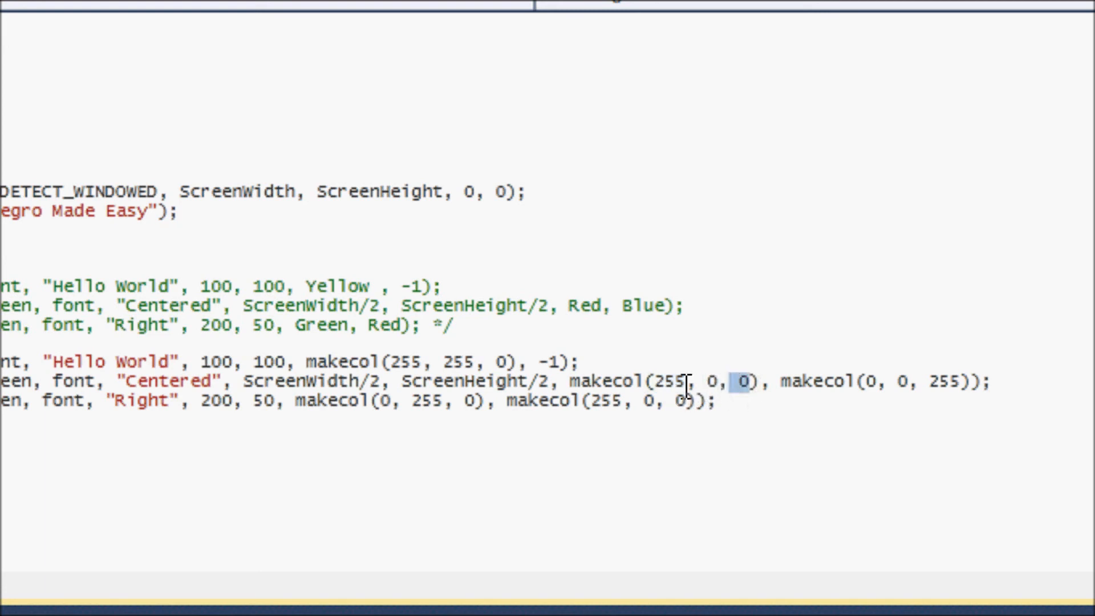
pyautogui.moveTo(182, 411)
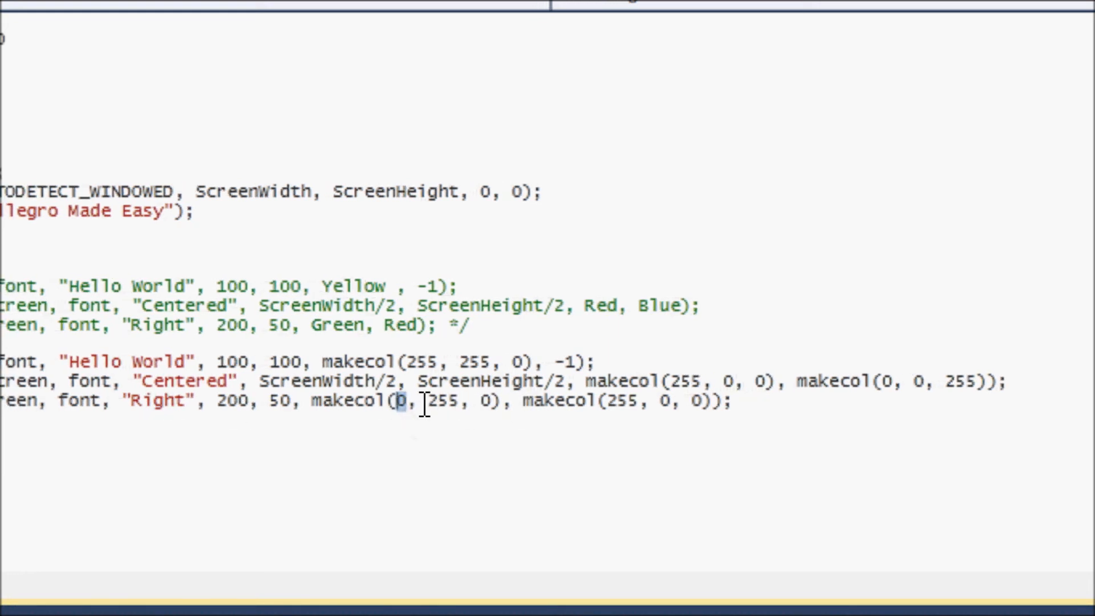
pyautogui.doubleClick(438, 403)
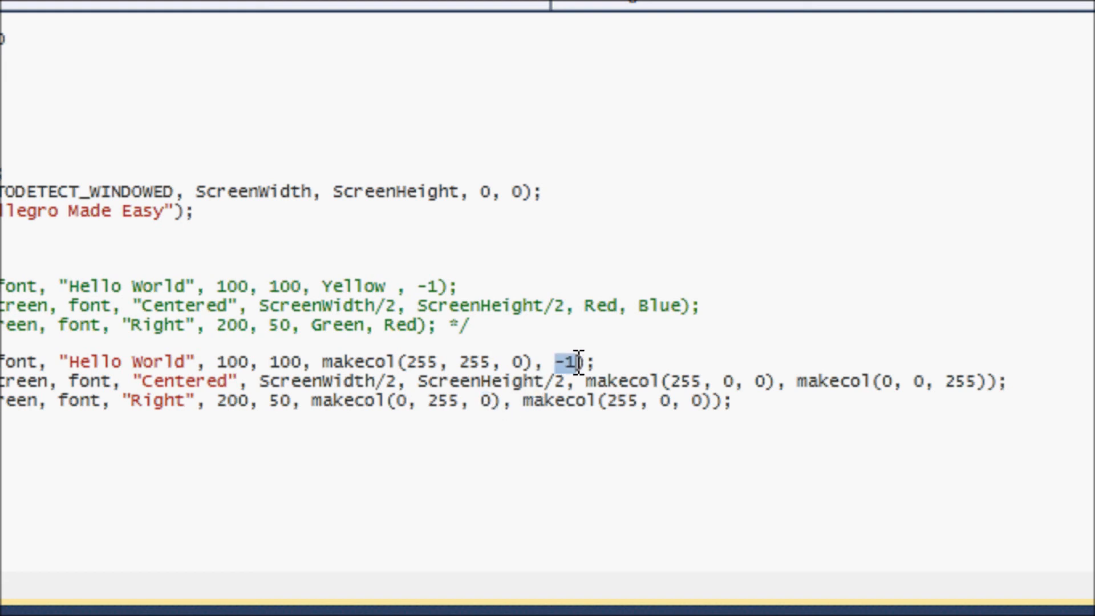
pyautogui.moveTo(578, 382)
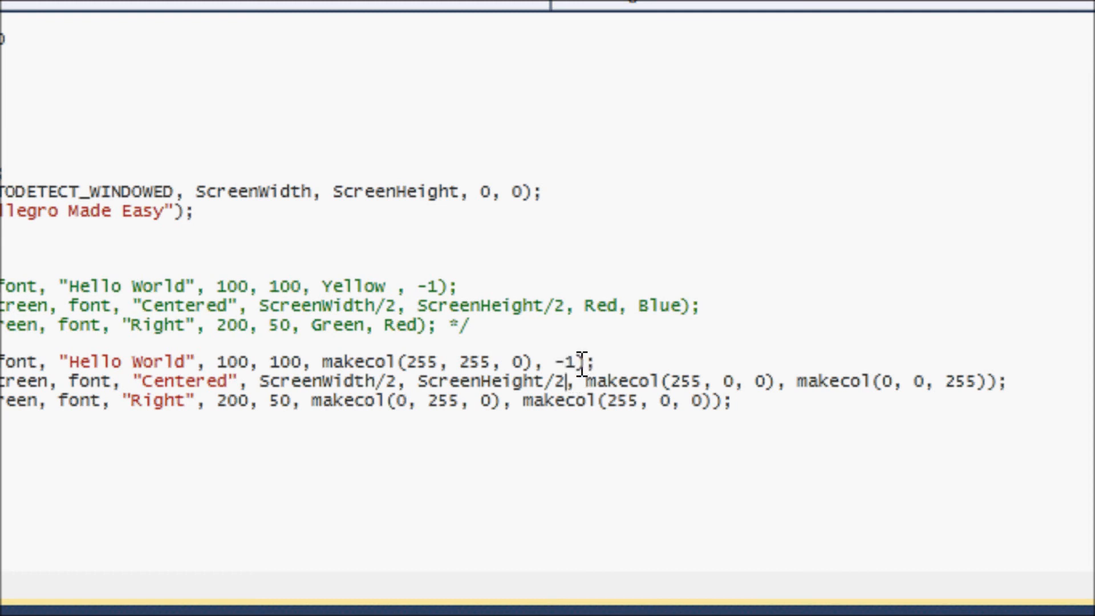
pyautogui.doubleClick(564, 362)
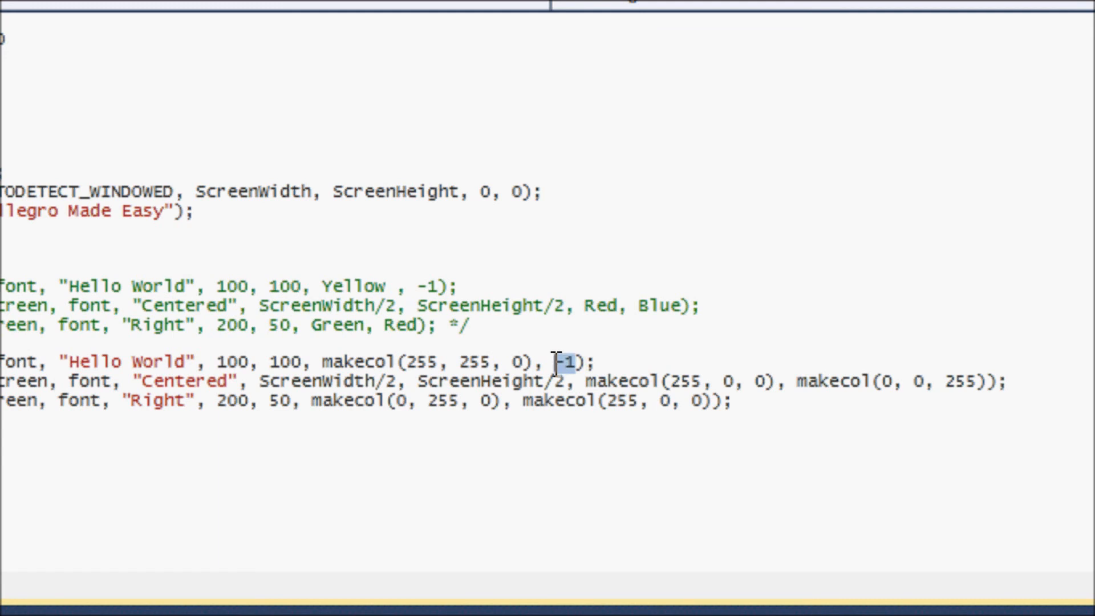
pyautogui.moveTo(800, 422)
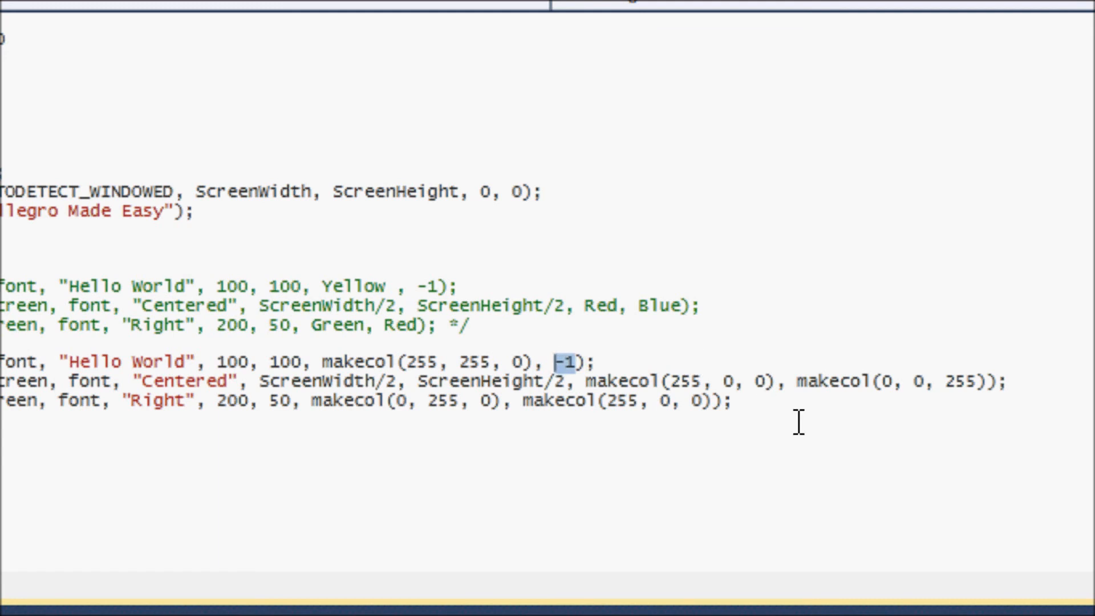
pyautogui.moveTo(803, 398)
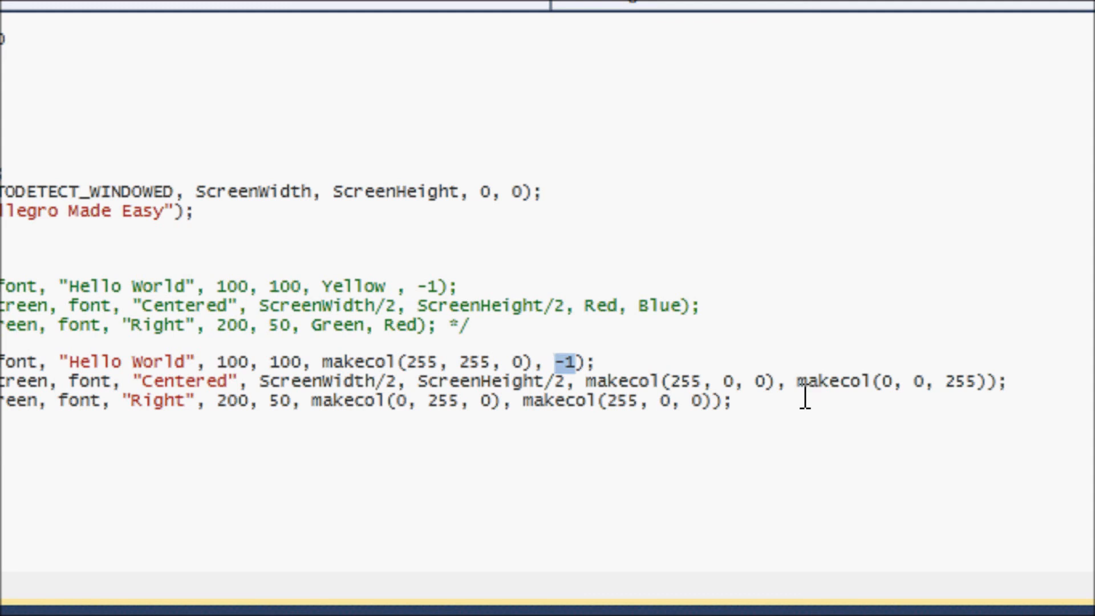
pyautogui.doubleClick(642, 382)
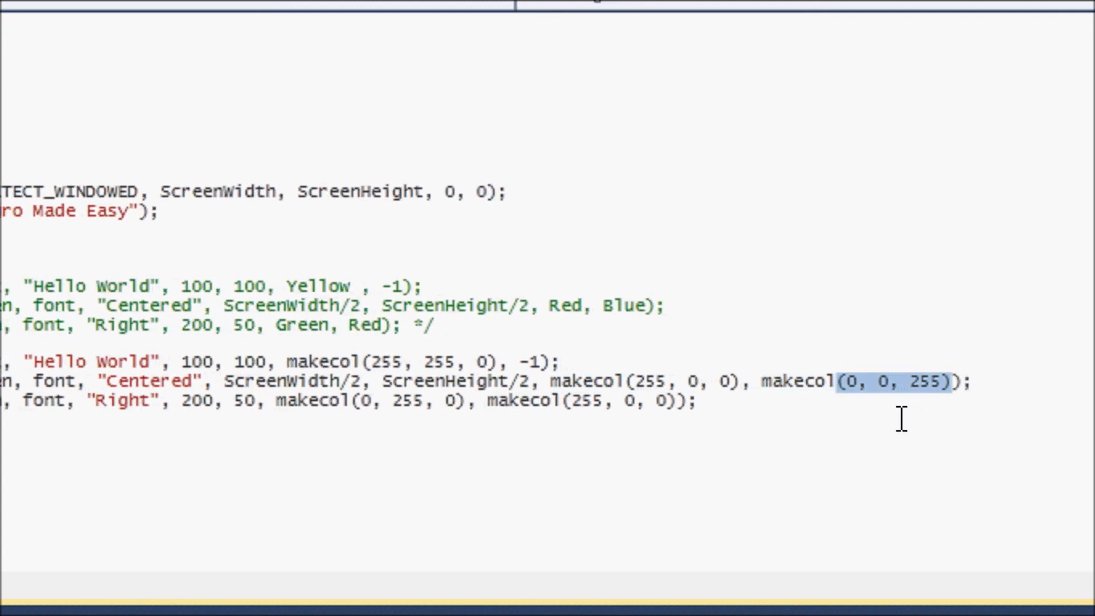
pyautogui.moveTo(896, 425)
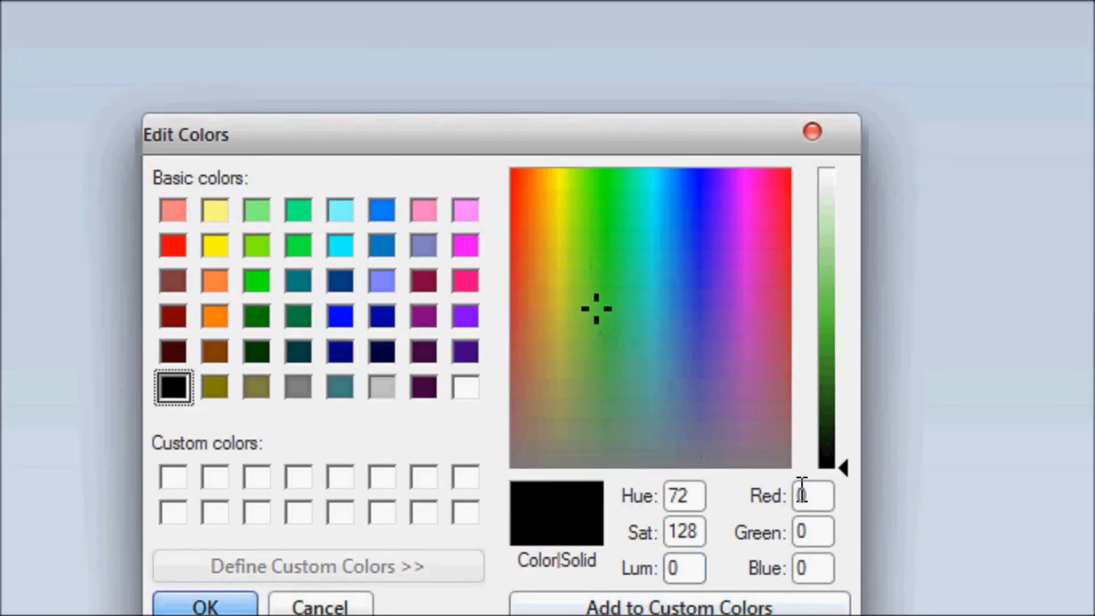
# - Point out the Red amount in Paint's Edit Colors RGB fields
pyautogui.click(734, 323)
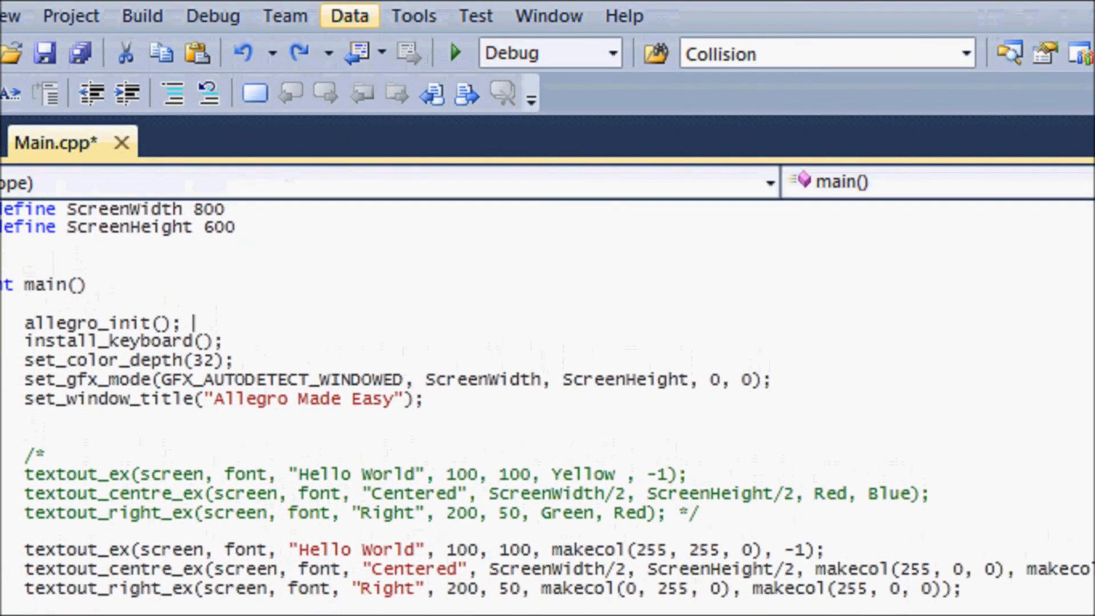
pyautogui.moveTo(438, 19)
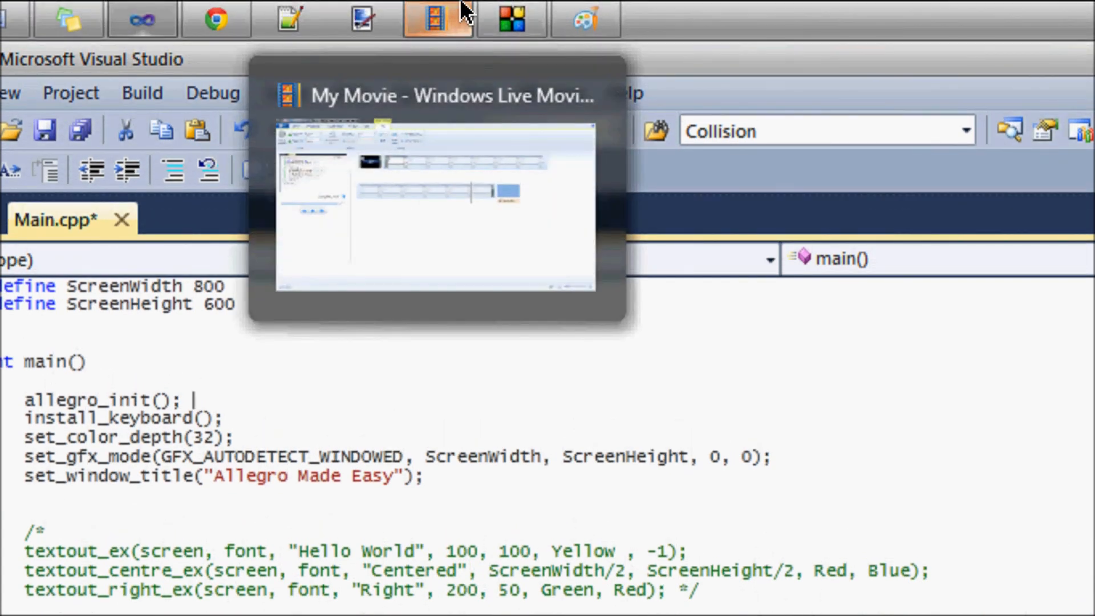
pyautogui.moveTo(510, 18)
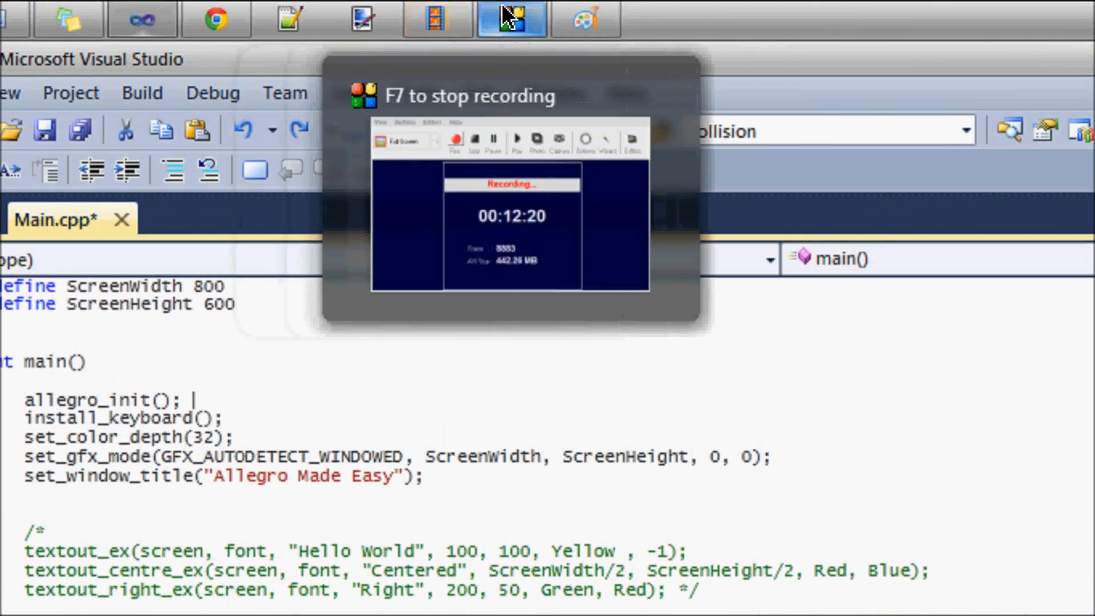